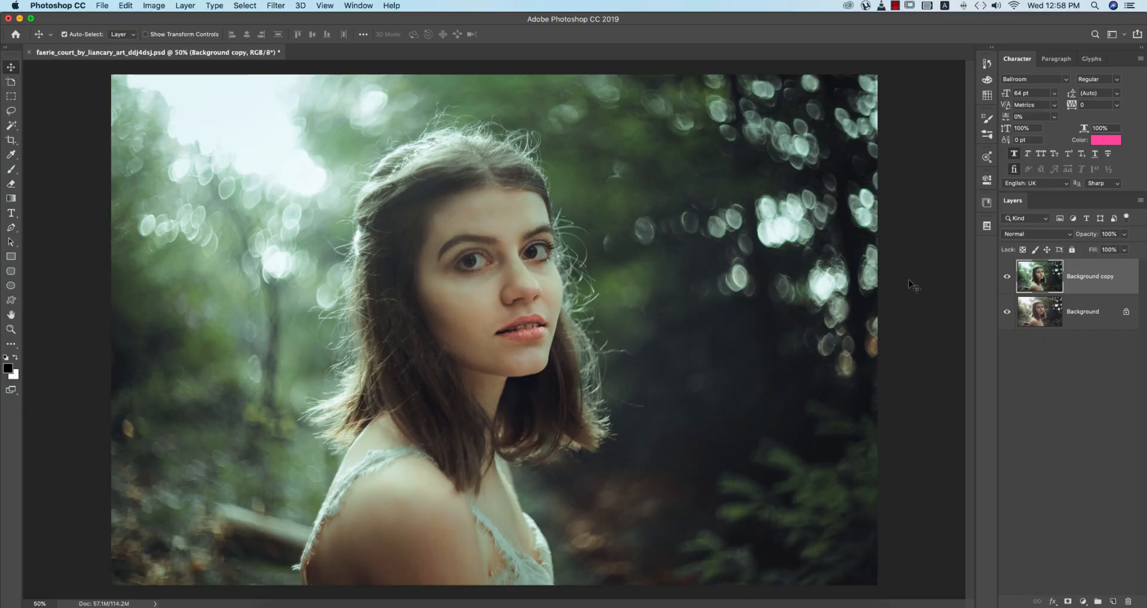
{"action": "mouse_move", "coordinate": [914, 286]}
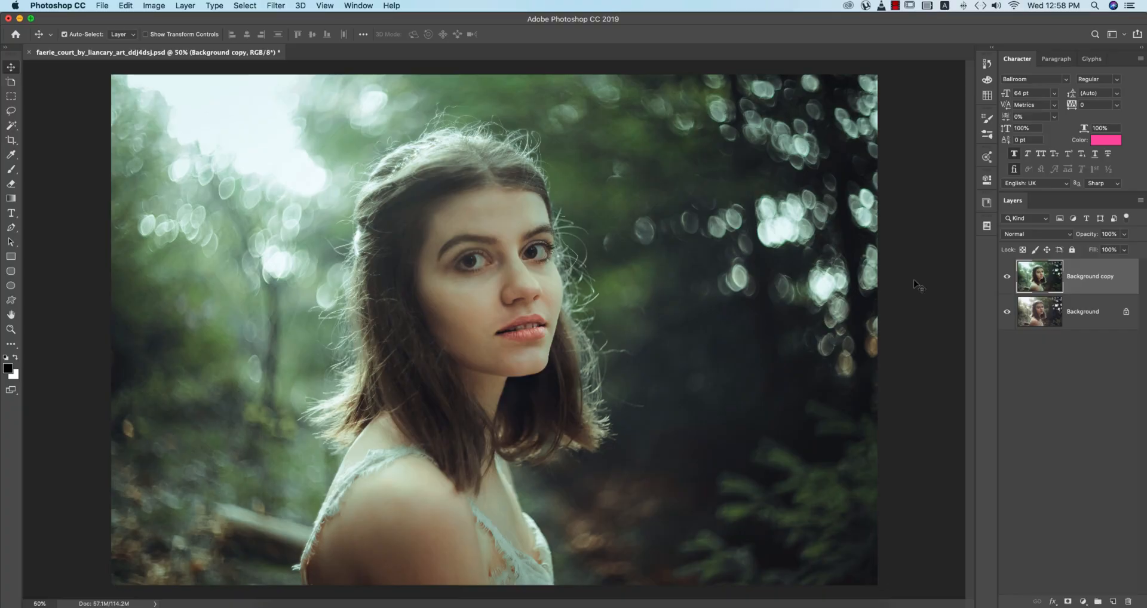
Toggle the edited Background copy's visibility to compare with the original, then select it.
{"action": "left_click", "coordinate": [1006, 276]}
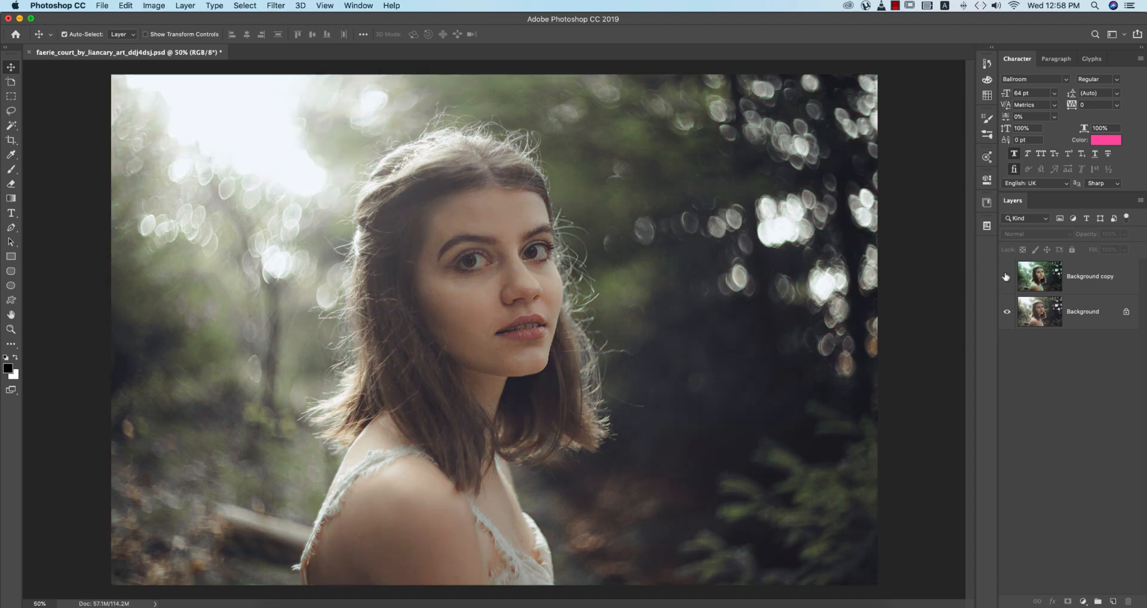
{"action": "mouse_move", "coordinate": [1006, 276]}
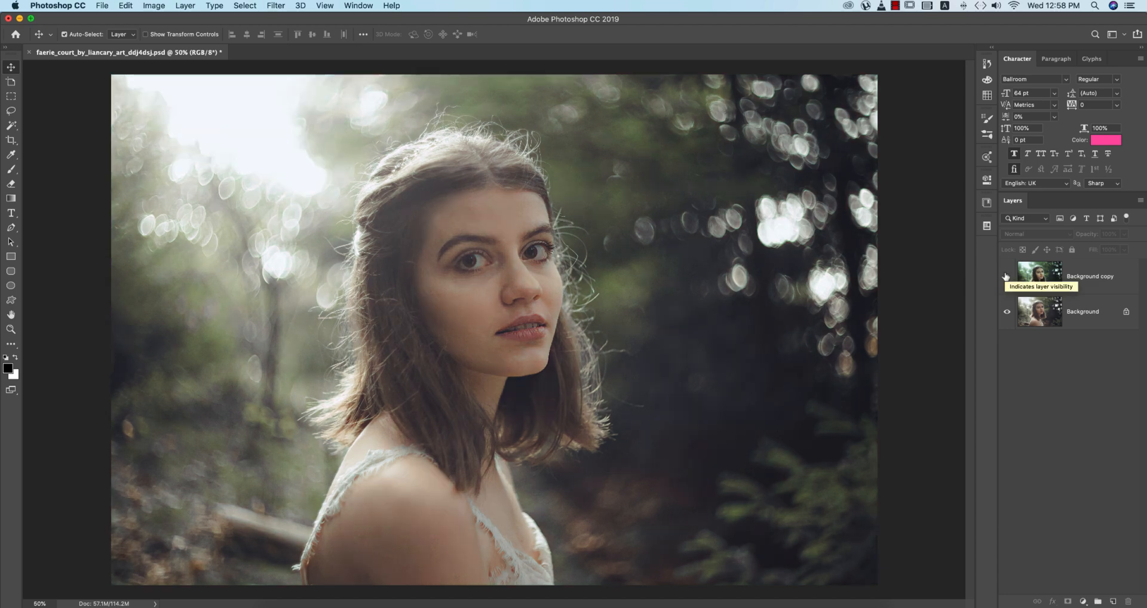
{"action": "left_click", "coordinate": [1006, 276]}
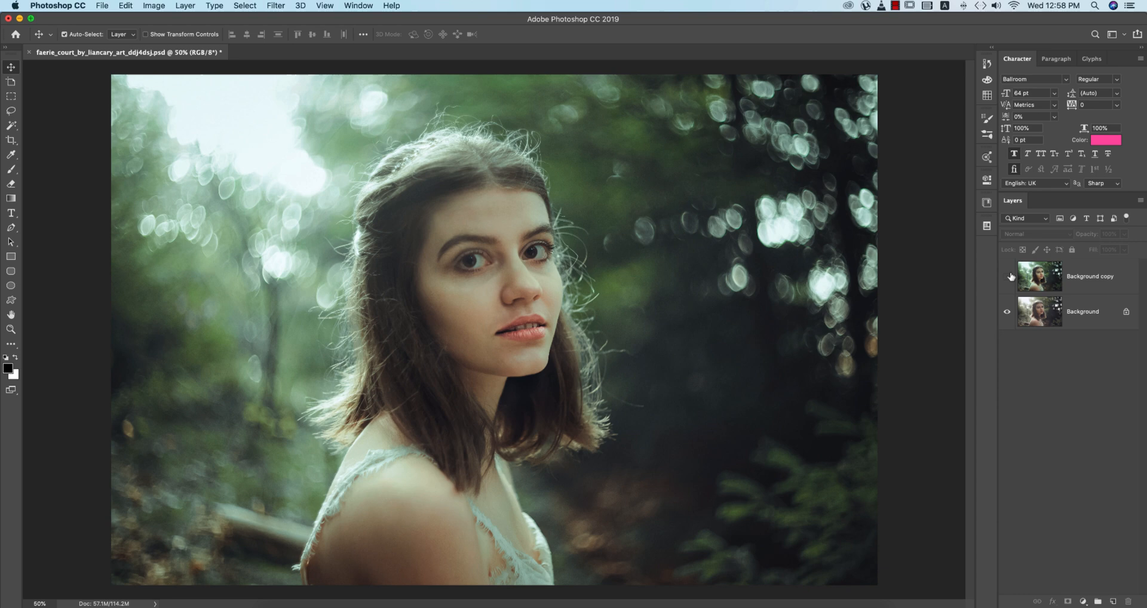
{"action": "left_click", "coordinate": [1007, 276]}
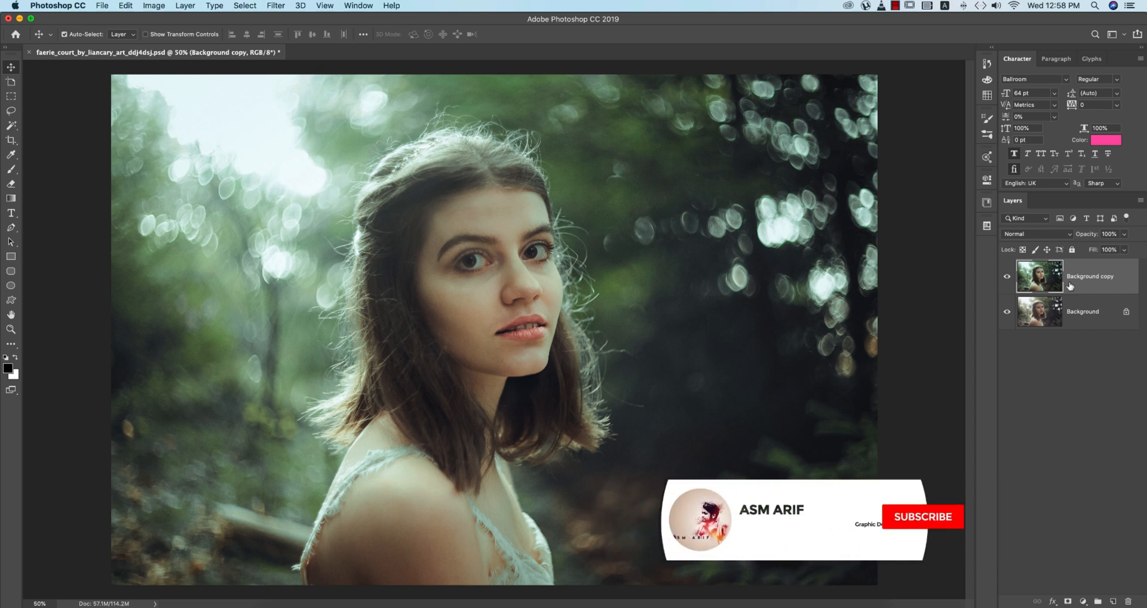
{"action": "left_click", "coordinate": [922, 516]}
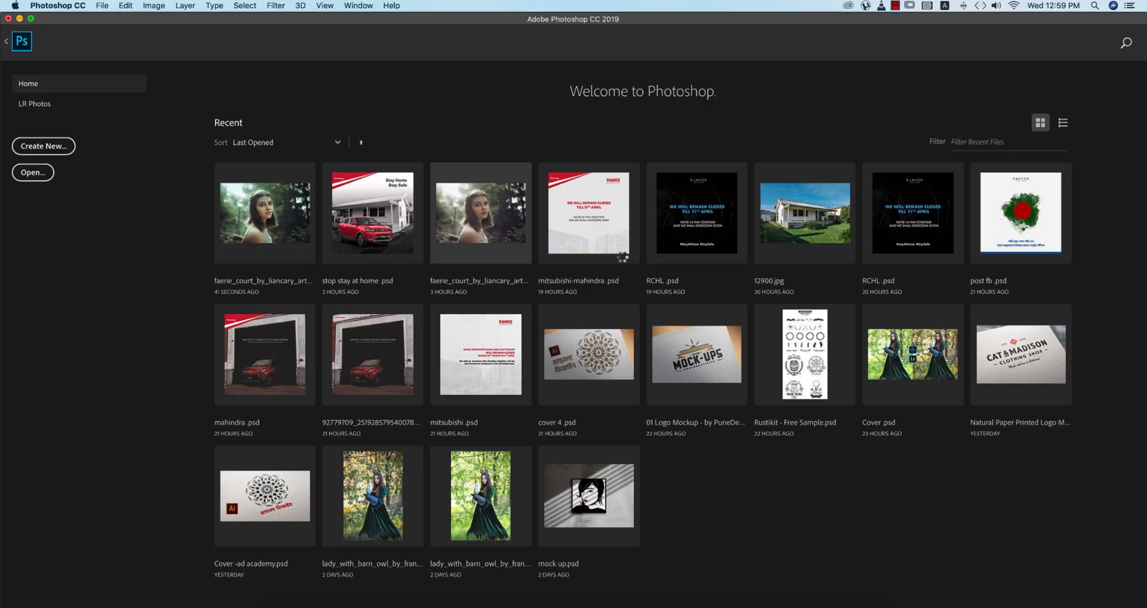
Open the recent faerie_court JPG and duplicate its Background into a new Layer 1.
{"action": "double_click", "coordinate": [265, 213]}
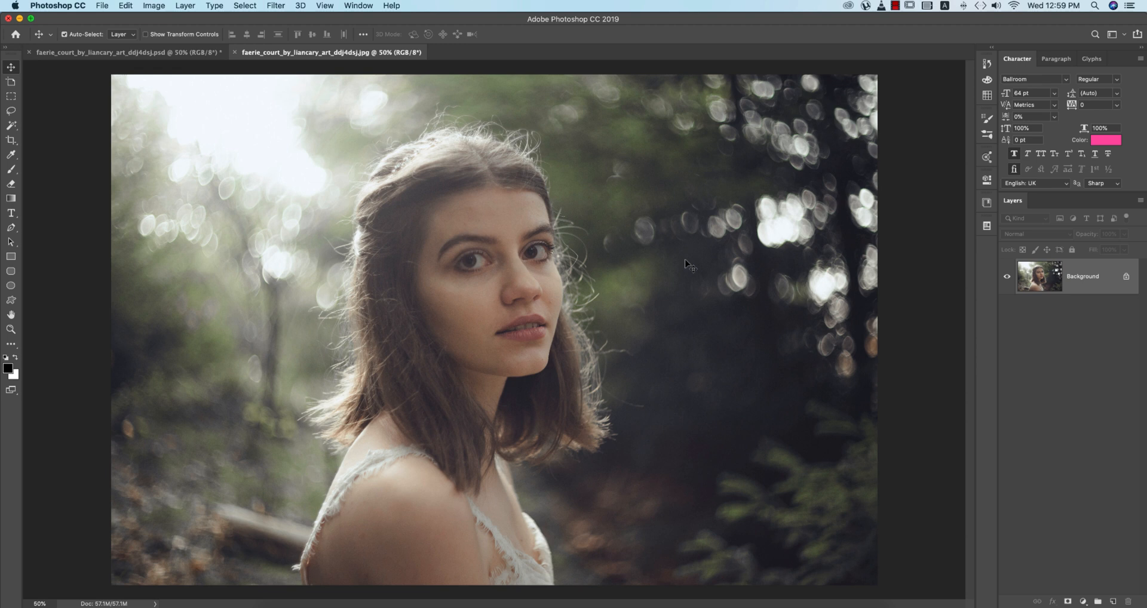
{"action": "mouse_move", "coordinate": [892, 297]}
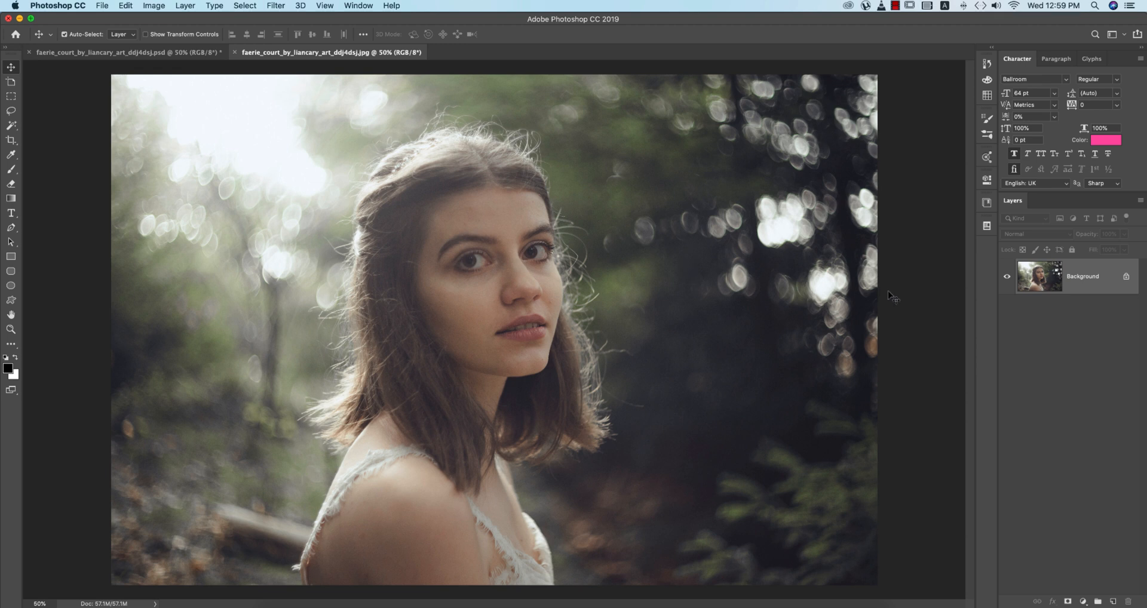
{"action": "key", "text": "cmd+j"}
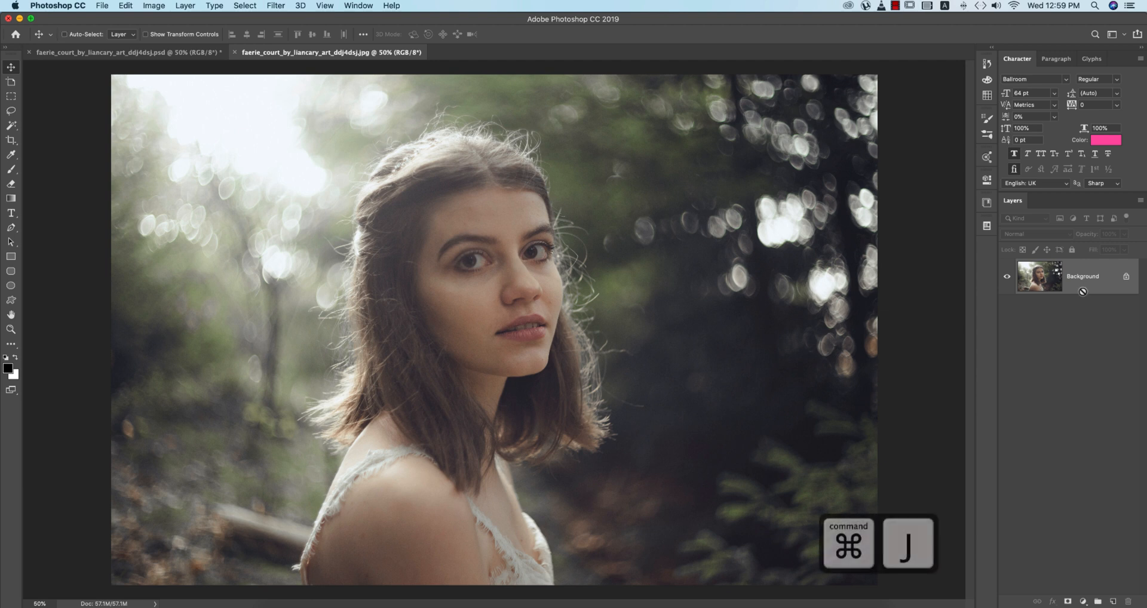
{"action": "key", "text": "cmd+j"}
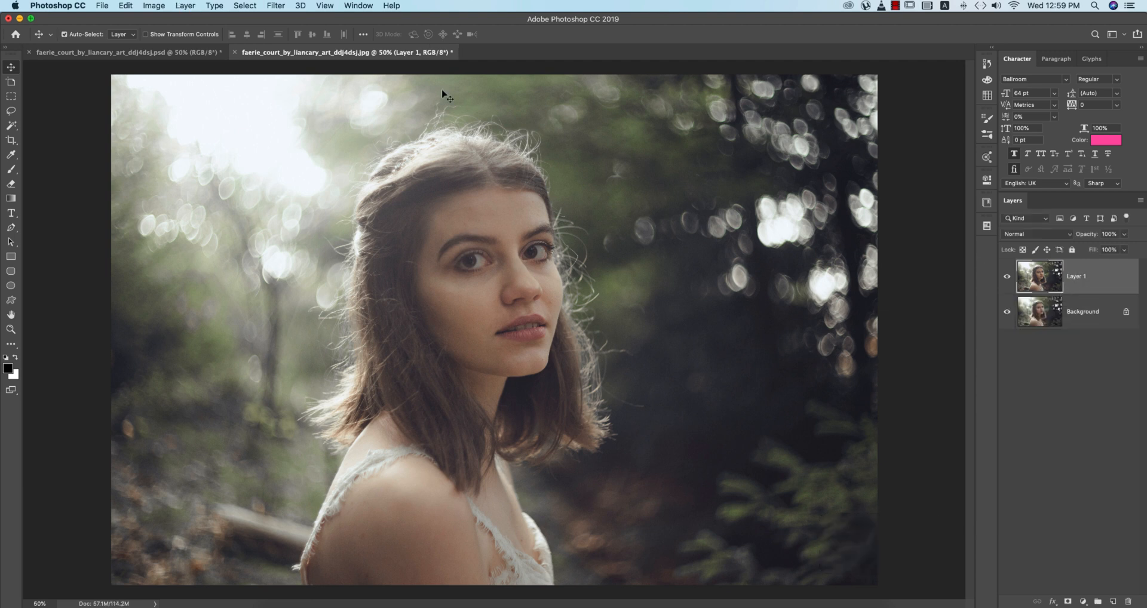
Run the Camera Raw Filter and heal the blemishes on her cheeks and face with Spot Removal.
{"action": "left_click", "coordinate": [275, 5]}
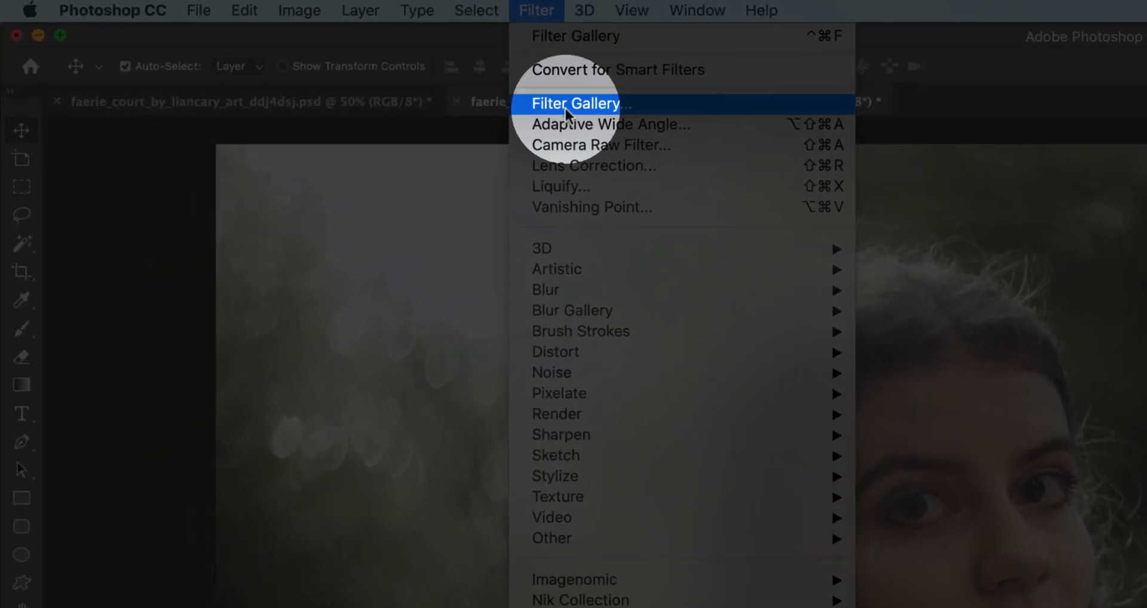
{"action": "left_click", "coordinate": [599, 144]}
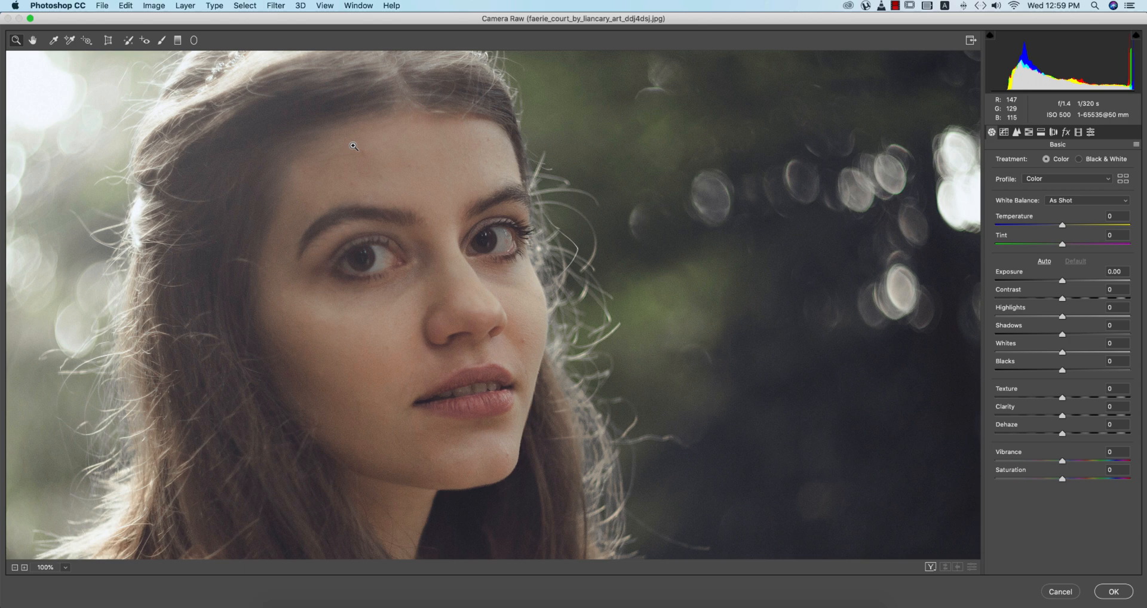
{"action": "mouse_move", "coordinate": [1004, 543]}
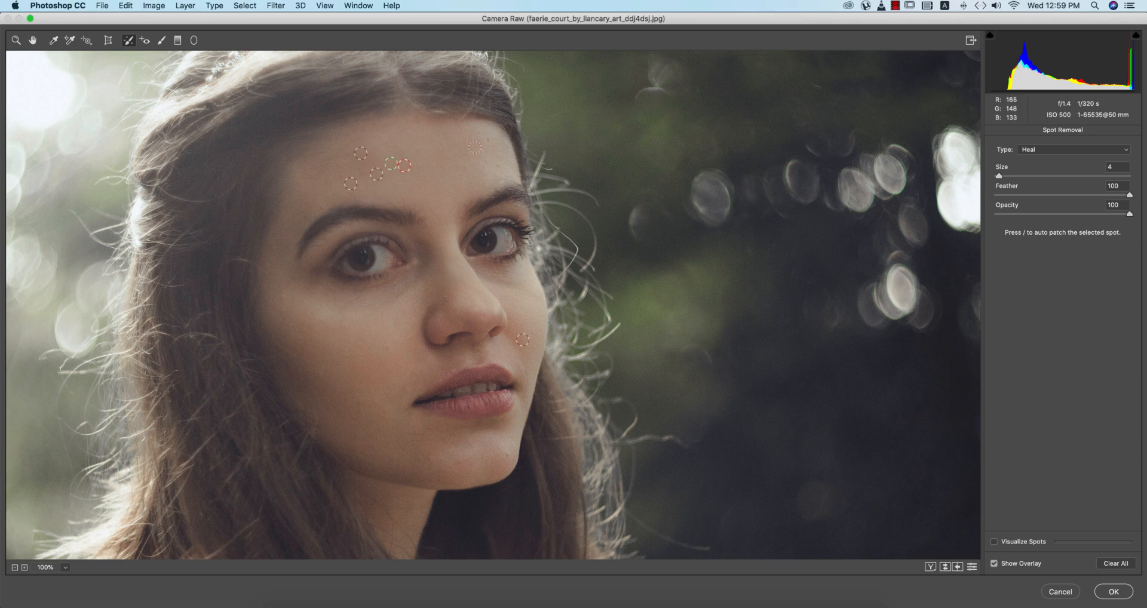
{"action": "left_click", "coordinate": [488, 162]}
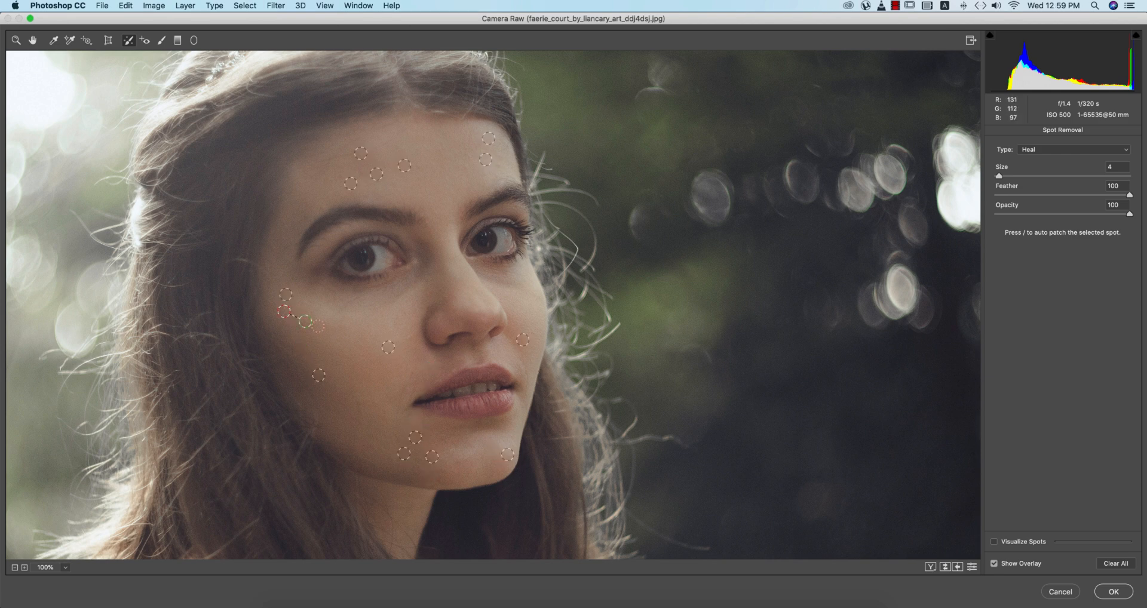
{"action": "left_click", "coordinate": [994, 541]}
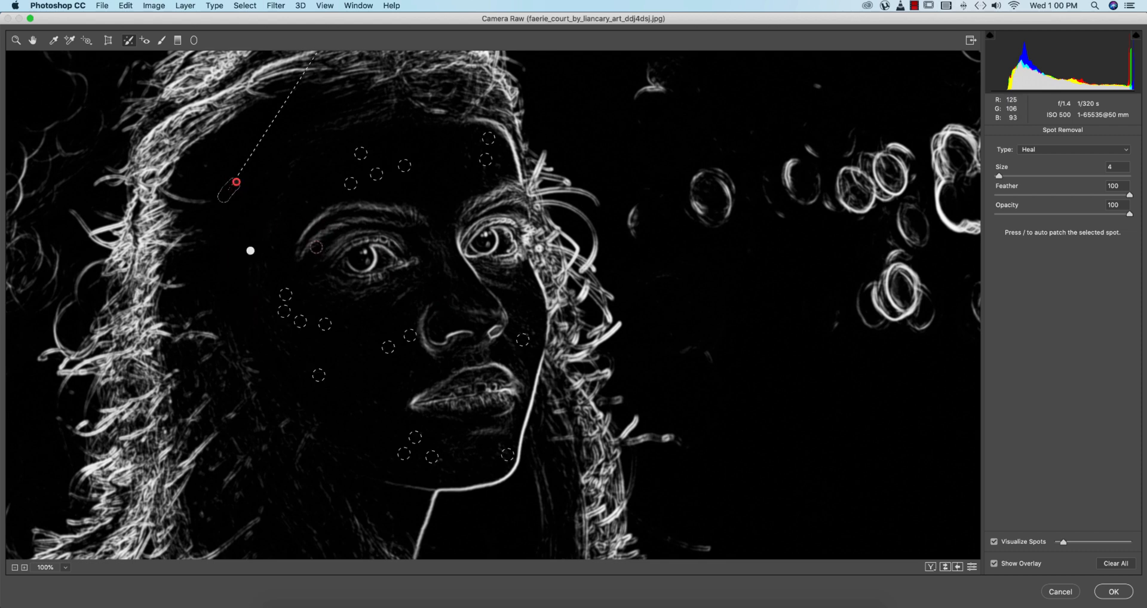
{"action": "left_click", "coordinate": [994, 541]}
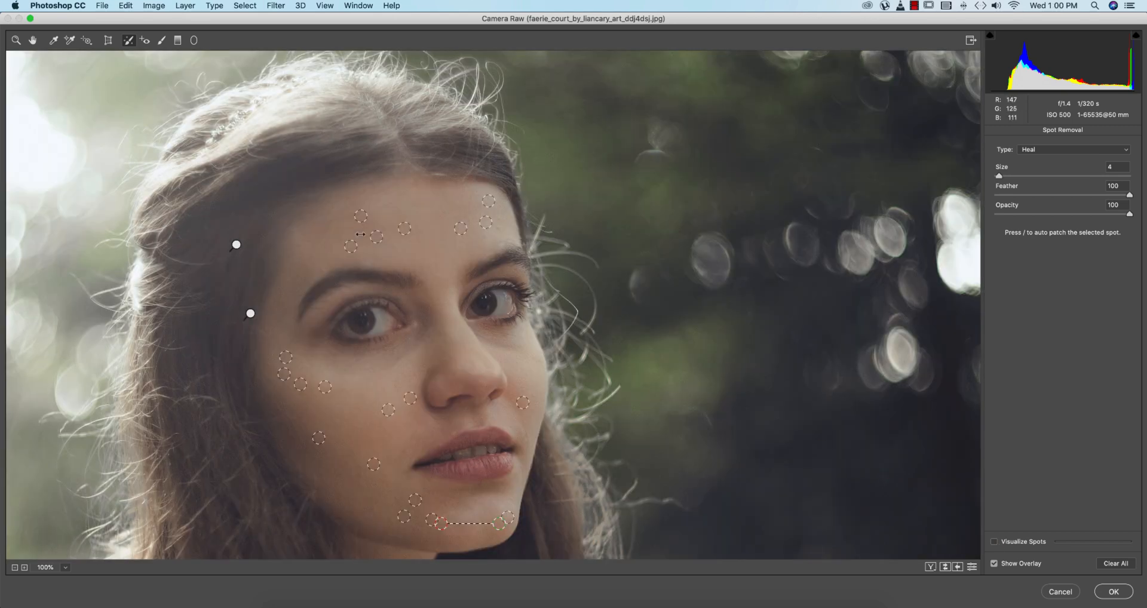
{"action": "left_click", "coordinate": [162, 41]}
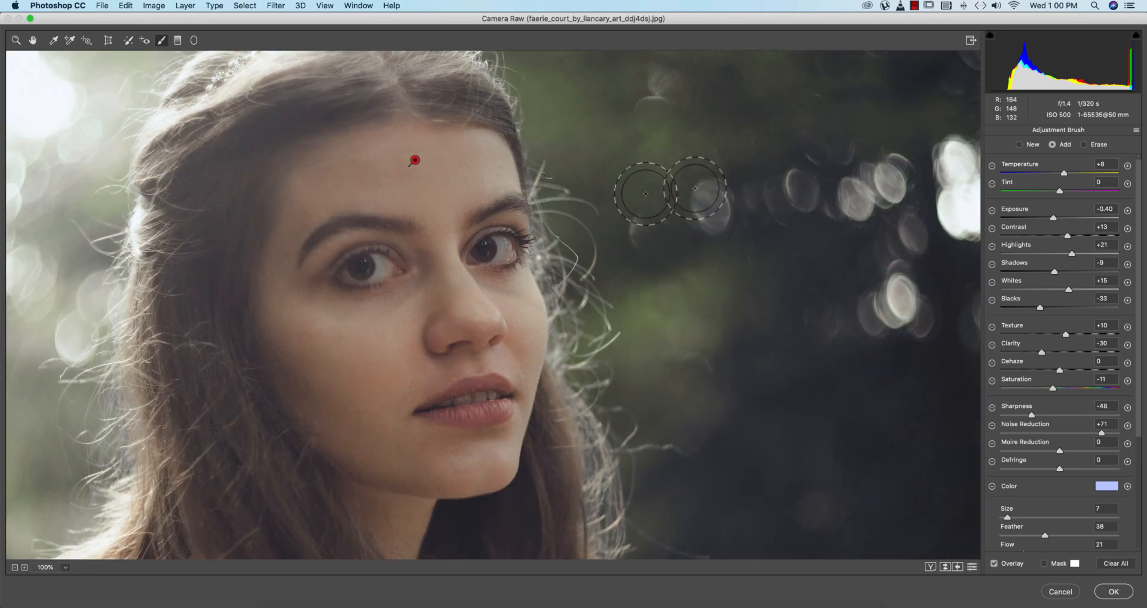
{"action": "mouse_move", "coordinate": [1111, 262]}
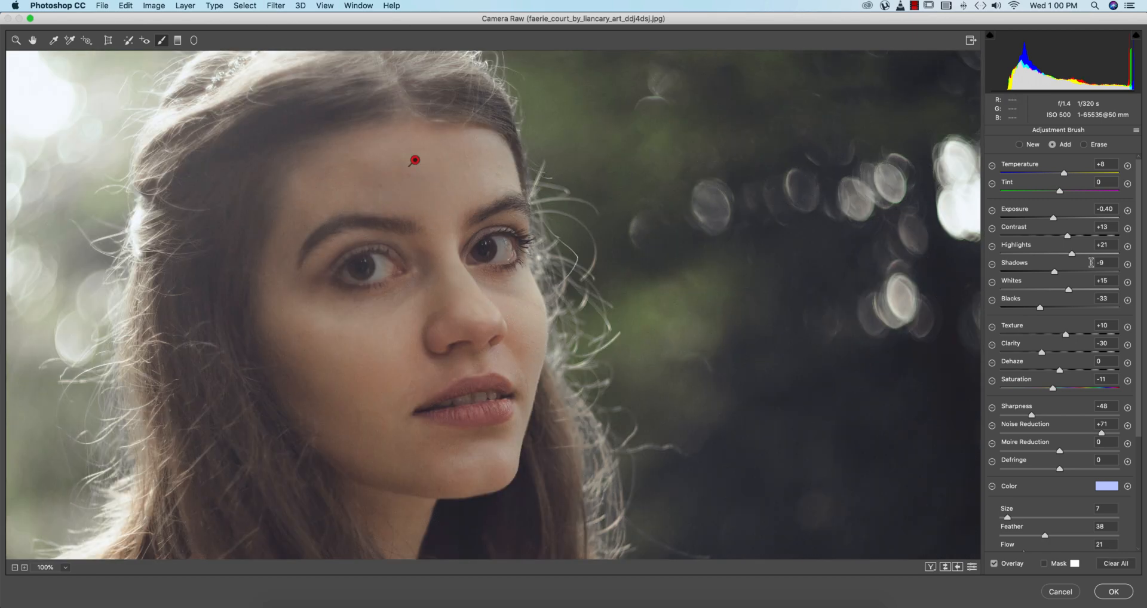
Brush a softening adjustment (Exposure +0.25, Contrast +8, Clarity -47) over her forehead.
{"action": "left_click_drag", "start_coordinate": [1052, 217], "coordinate": [1064, 218]}
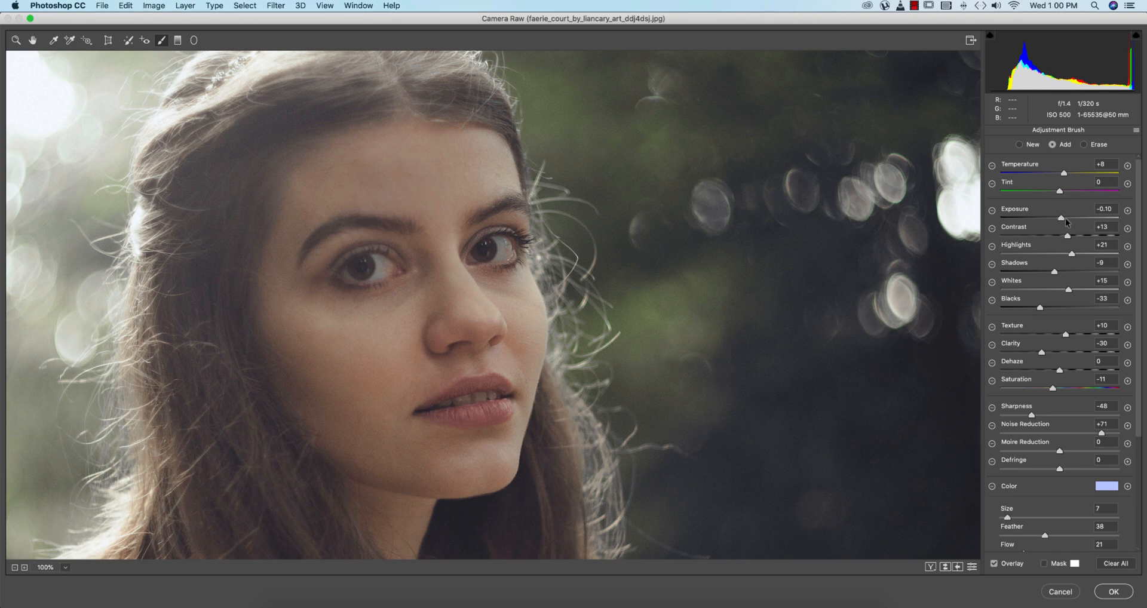
{"action": "left_click_drag", "start_coordinate": [1048, 218], "coordinate": [1068, 217]}
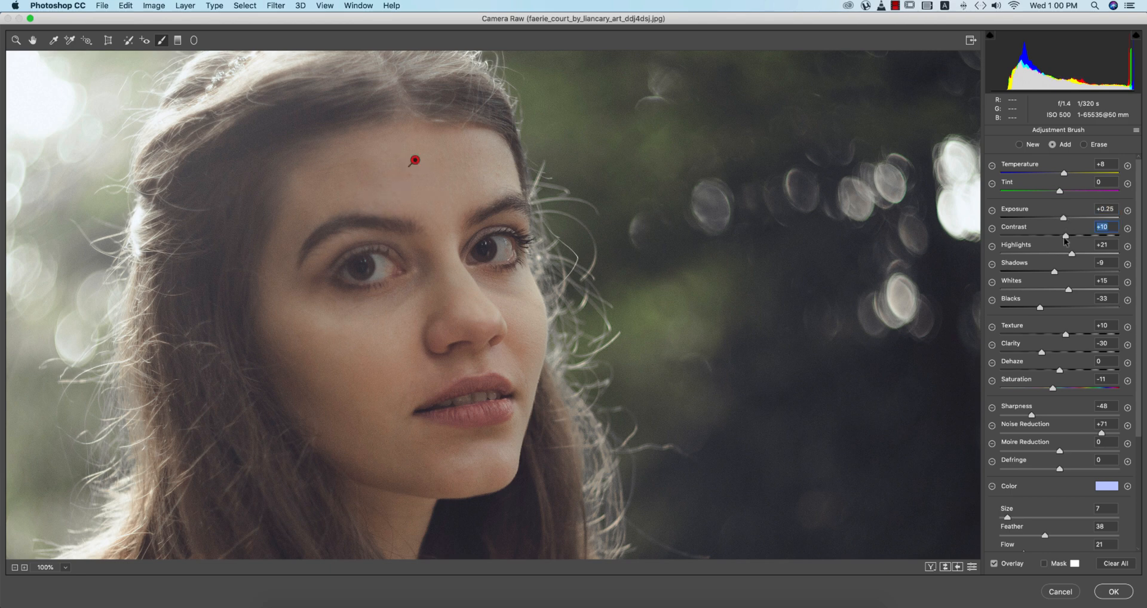
{"action": "left_click_drag", "start_coordinate": [1069, 236], "coordinate": [1065, 236]}
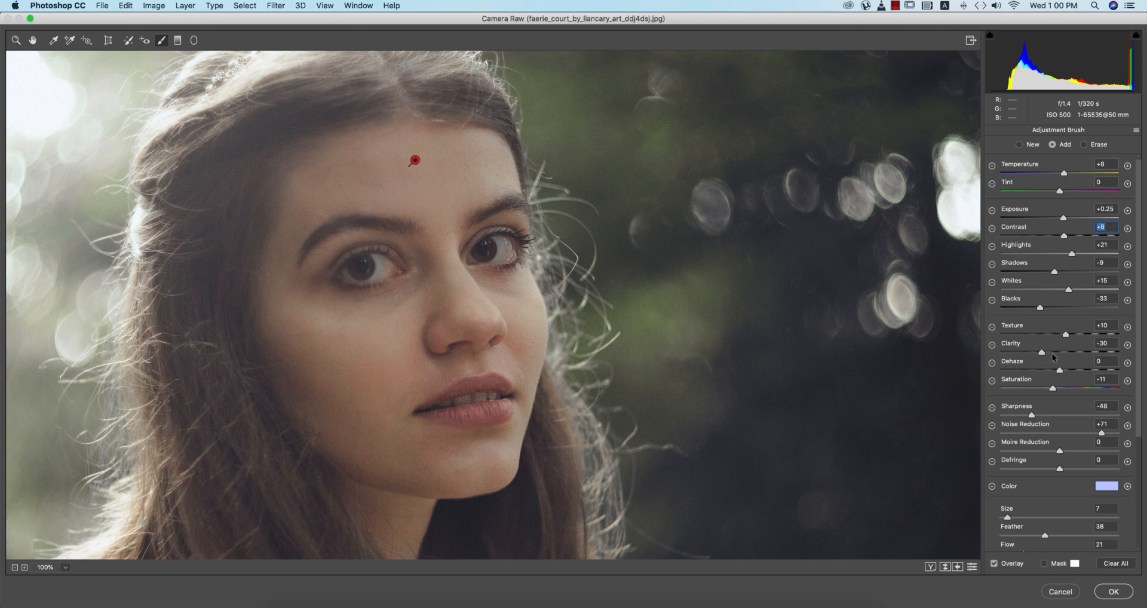
{"action": "left_click", "coordinate": [1101, 343]}
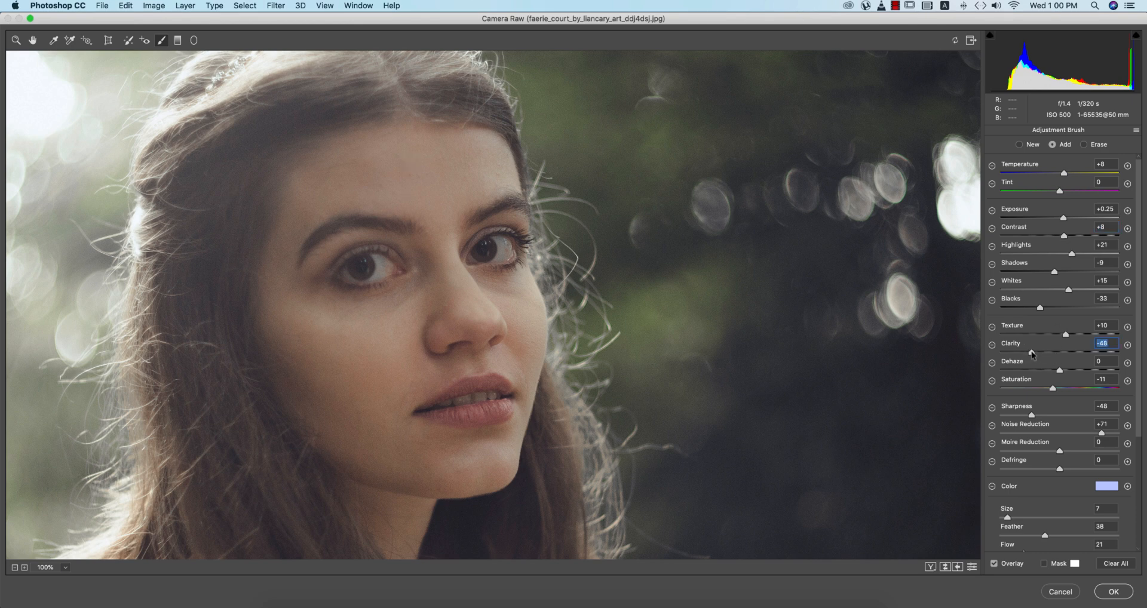
{"action": "left_click_drag", "start_coordinate": [1052, 368], "coordinate": [1063, 368]}
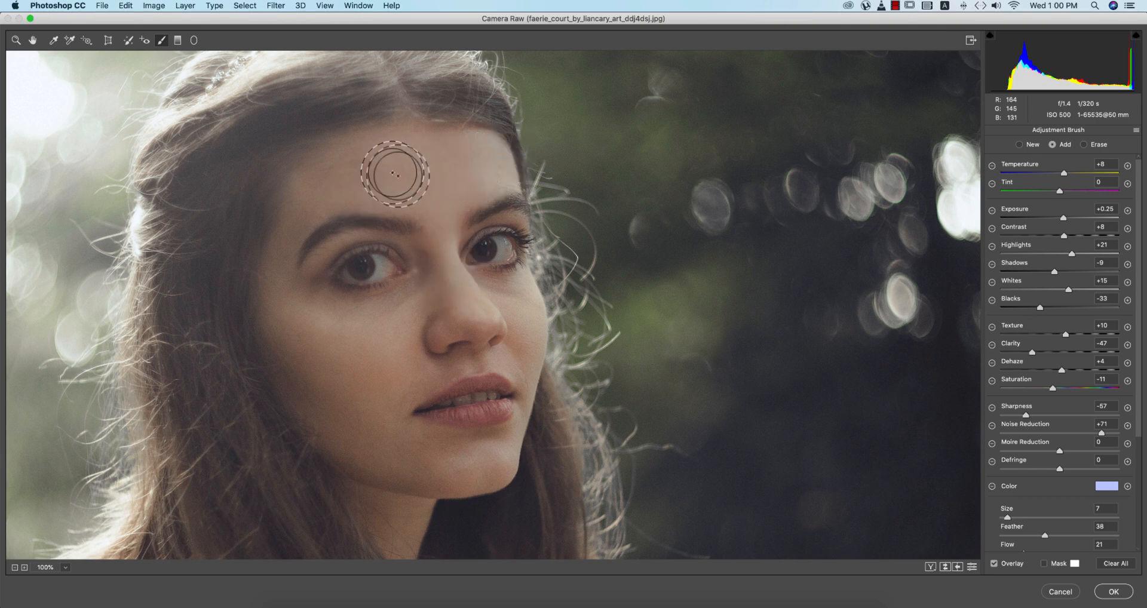
{"action": "left_click_drag", "start_coordinate": [396, 175], "coordinate": [330, 313]}
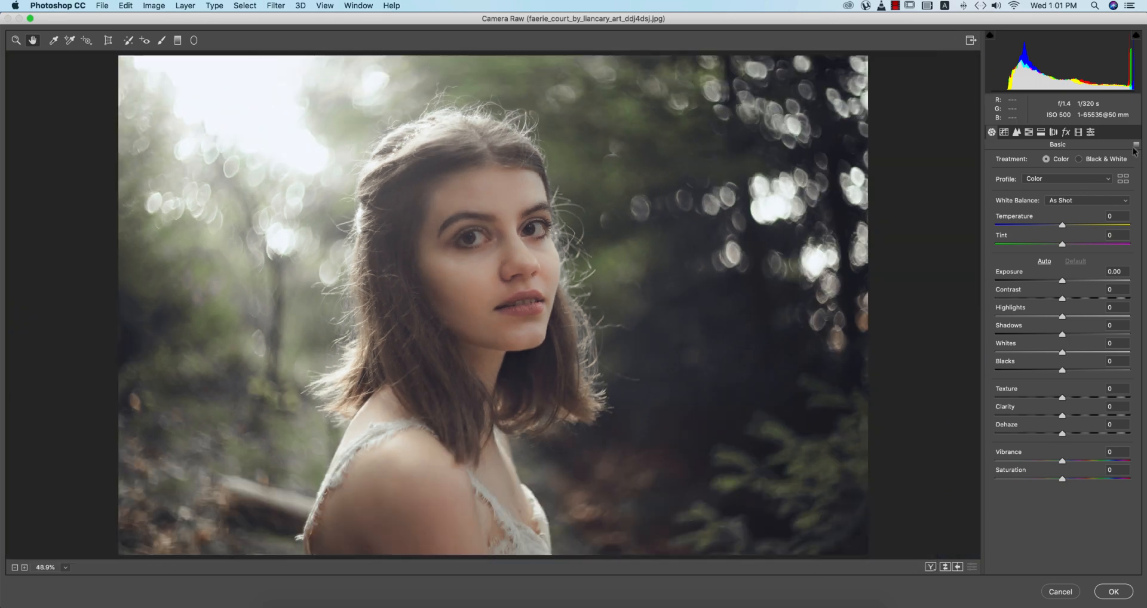
Load a saved Camera Raw settings preset from a dated folder under Apps And Work.
{"action": "left_click", "coordinate": [1137, 145]}
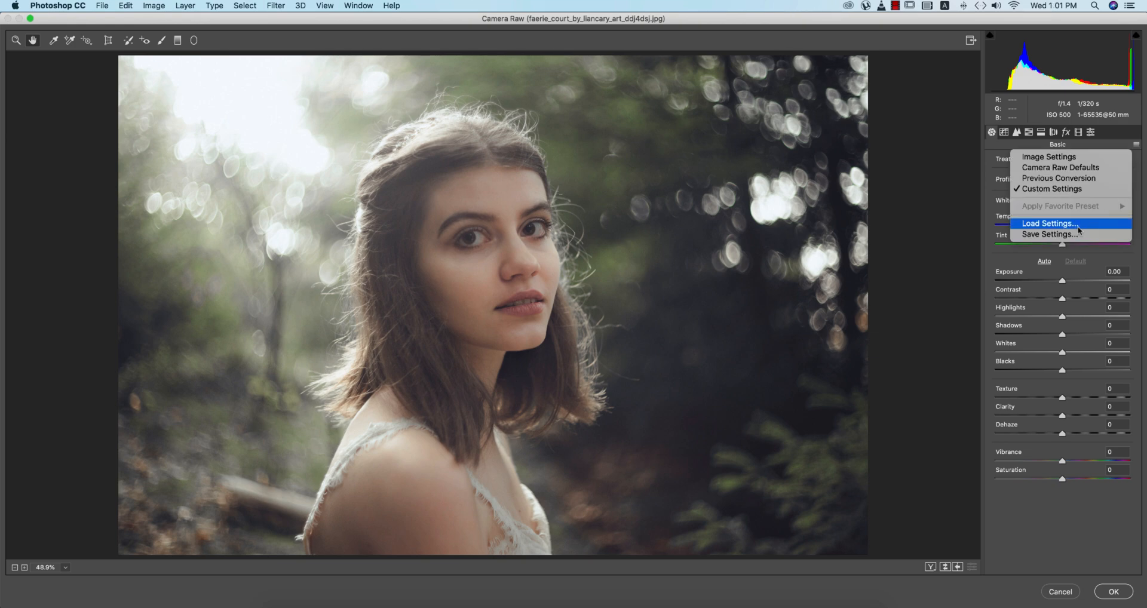
{"action": "left_click", "coordinate": [1048, 223]}
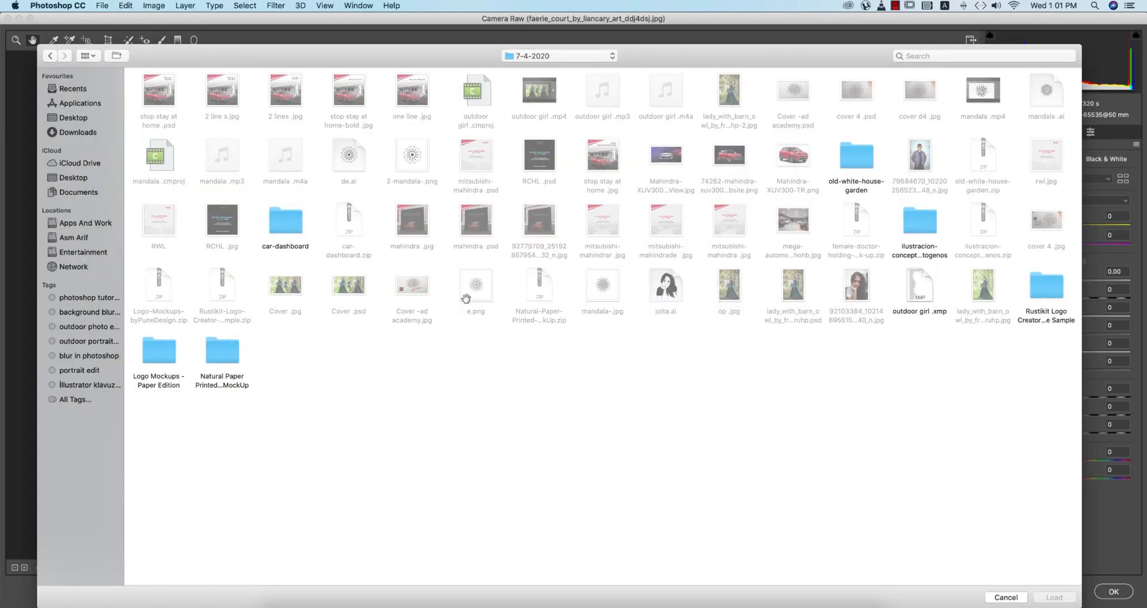
{"action": "left_click", "coordinate": [86, 222]}
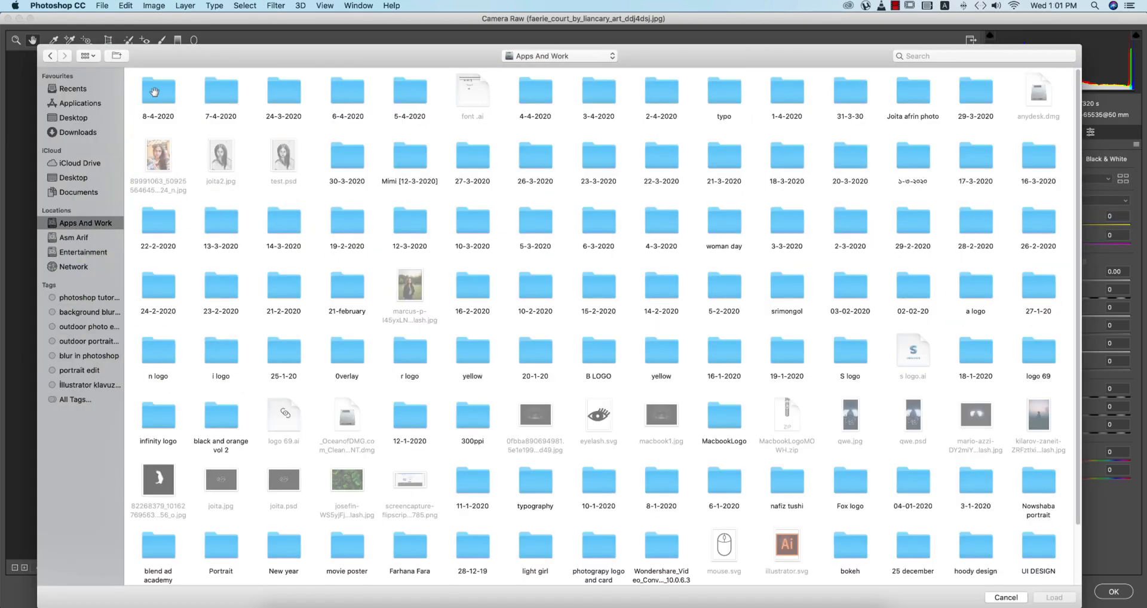
{"action": "double_click", "coordinate": [158, 89]}
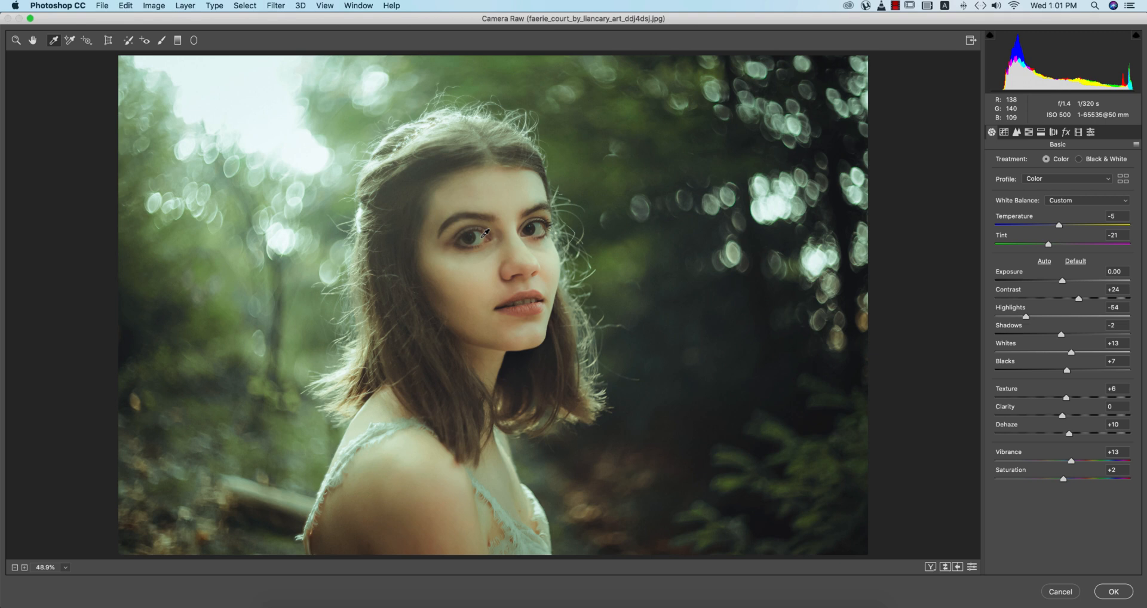
Set the white balance to temperature -7 and tint -12.
{"action": "left_click_drag", "start_coordinate": [1068, 225], "coordinate": [1050, 224]}
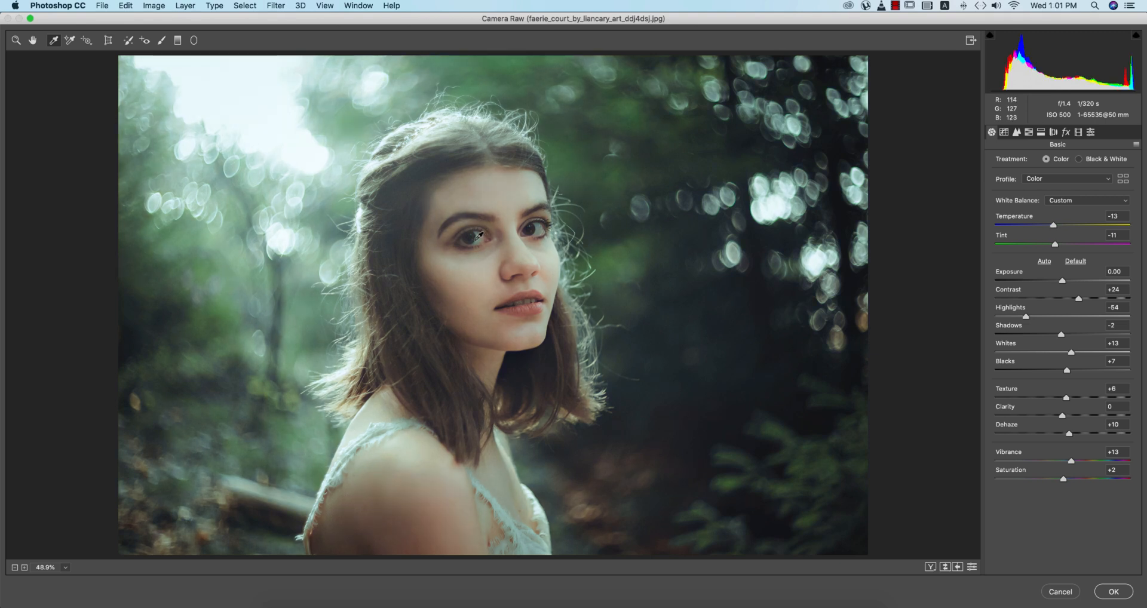
{"action": "left_click_drag", "start_coordinate": [1044, 226], "coordinate": [1058, 226]}
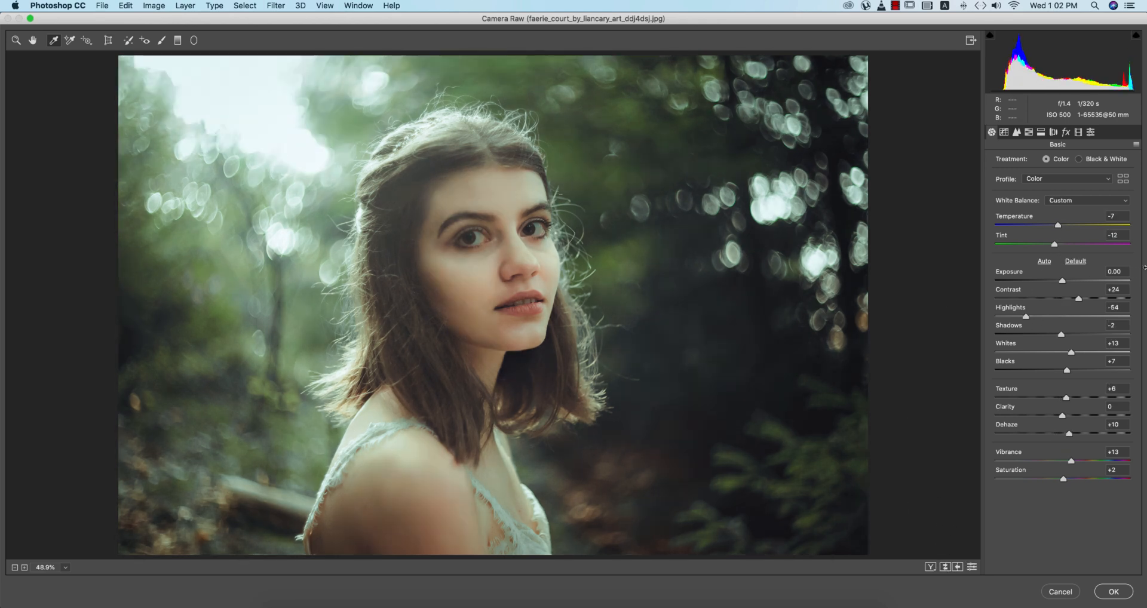
{"action": "left_click", "coordinate": [1114, 289]}
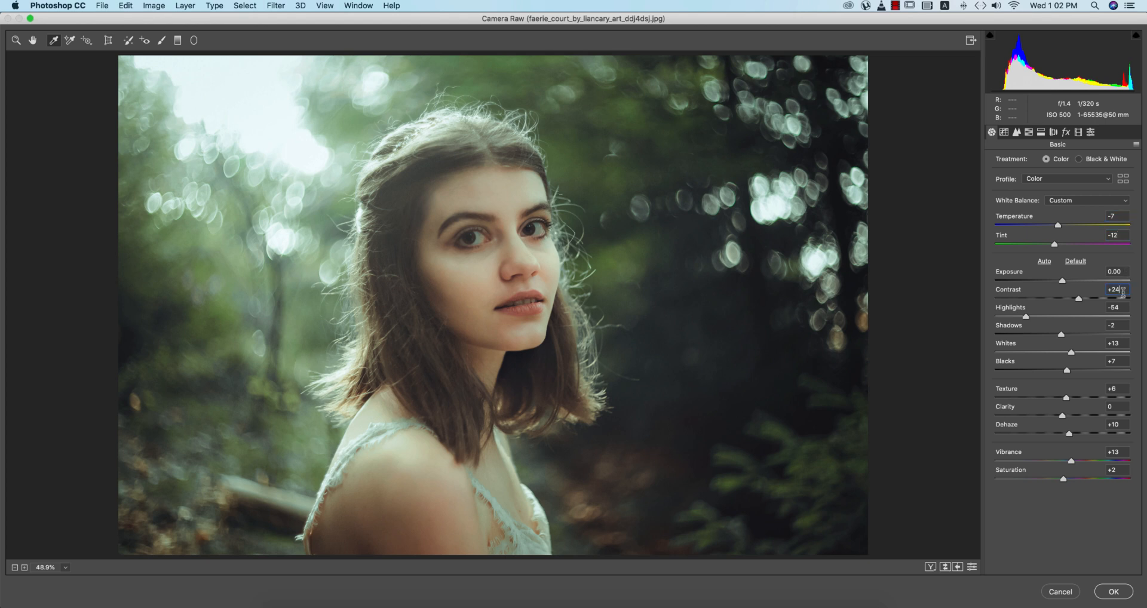
Check Contrast, Shadows and Saturation, then review the point tone curve's channels back to RGB.
{"action": "left_click", "coordinate": [1114, 307]}
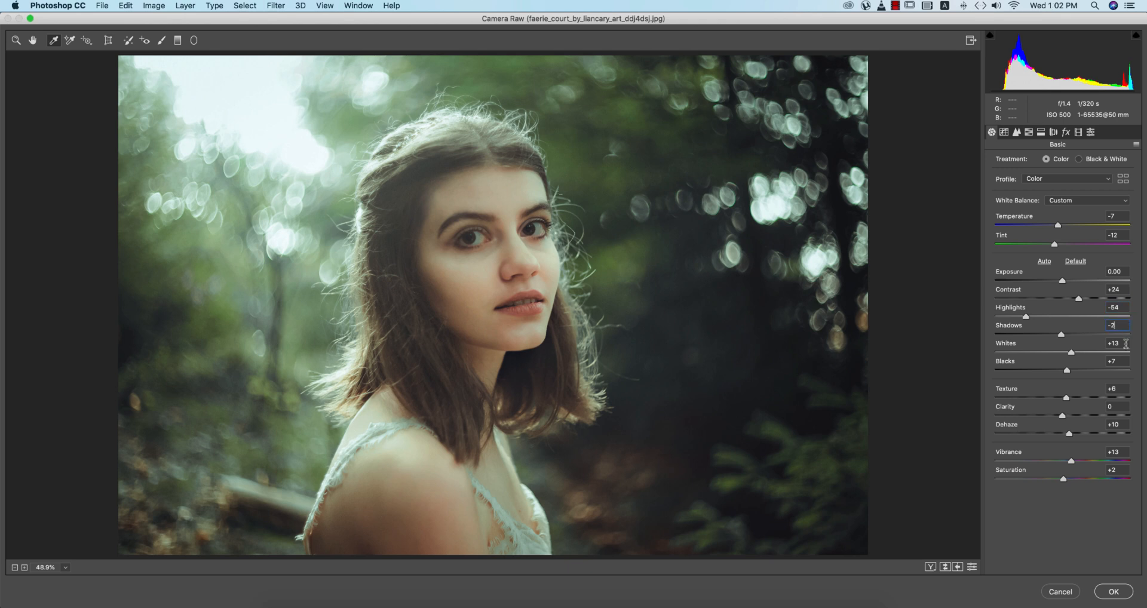
{"action": "left_click", "coordinate": [1115, 343]}
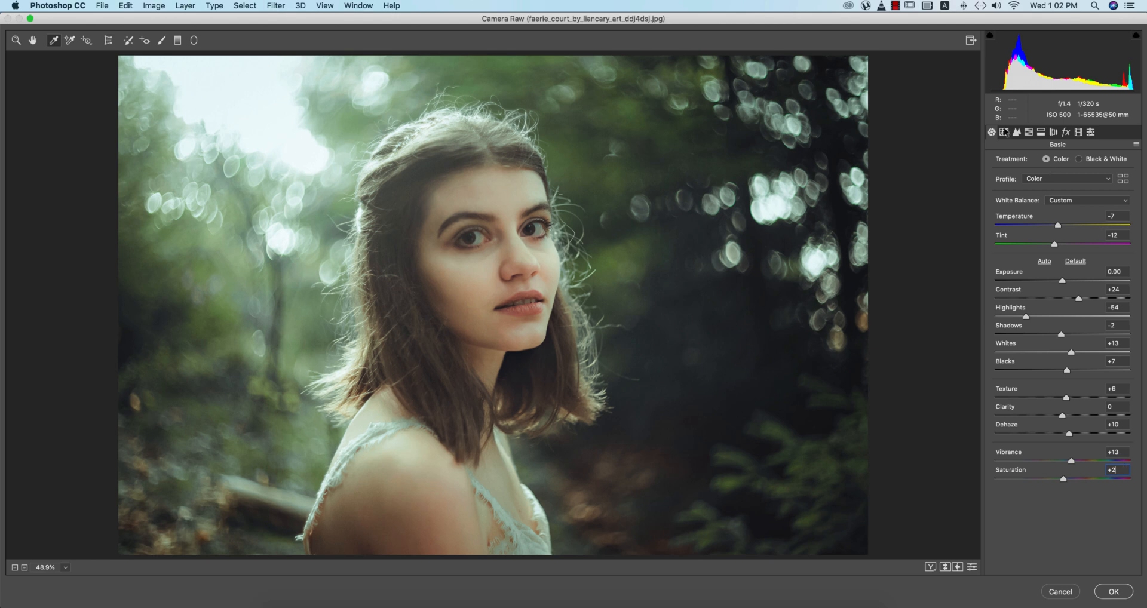
{"action": "left_click", "coordinate": [1002, 132]}
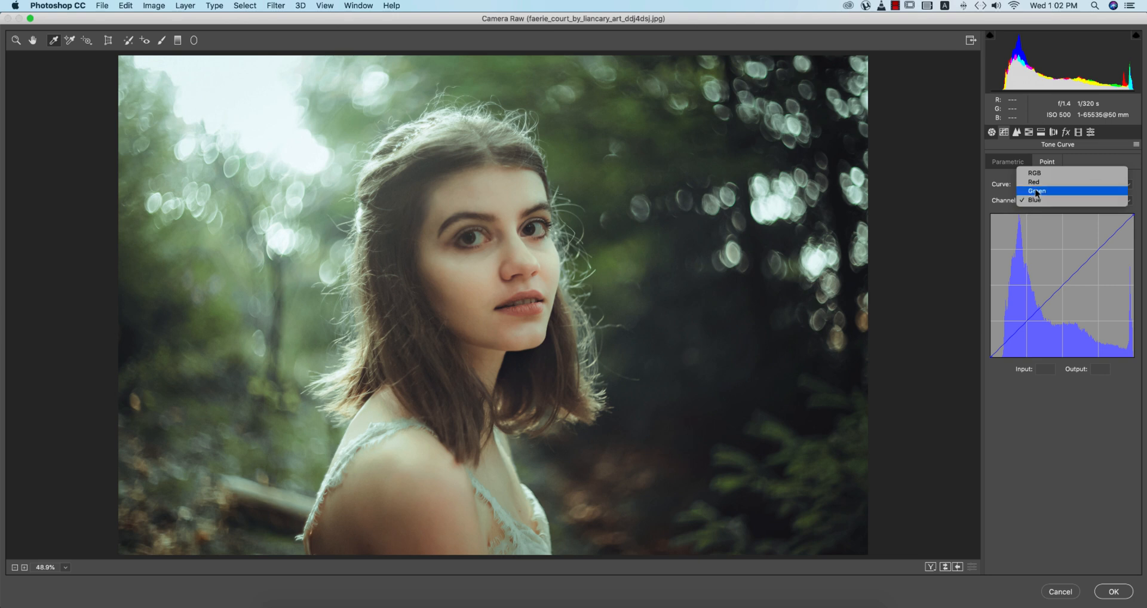
{"action": "left_click", "coordinate": [1033, 182]}
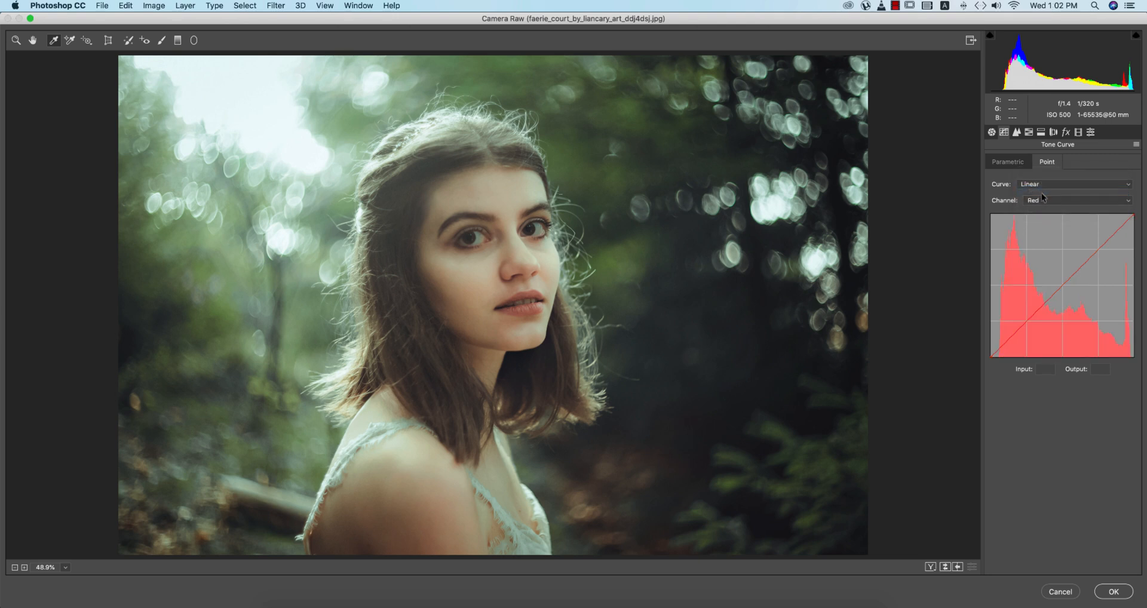
{"action": "left_click", "coordinate": [1076, 200]}
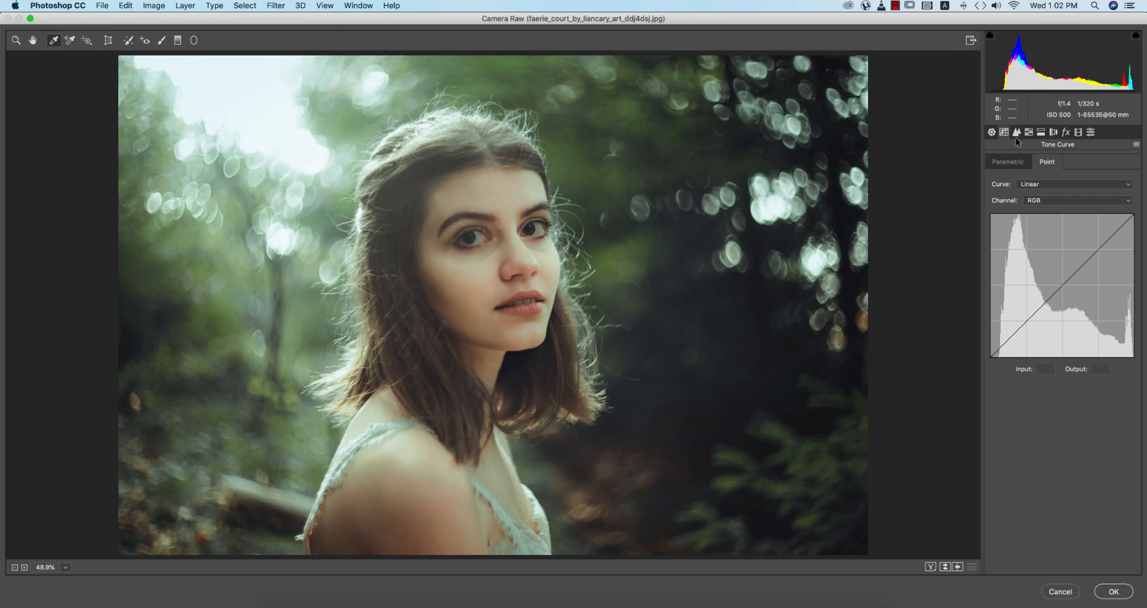
Review the Detail noise reduction values: Luminance, Luminance Detail, Luminance Contrast and Color.
{"action": "left_click", "coordinate": [1016, 132]}
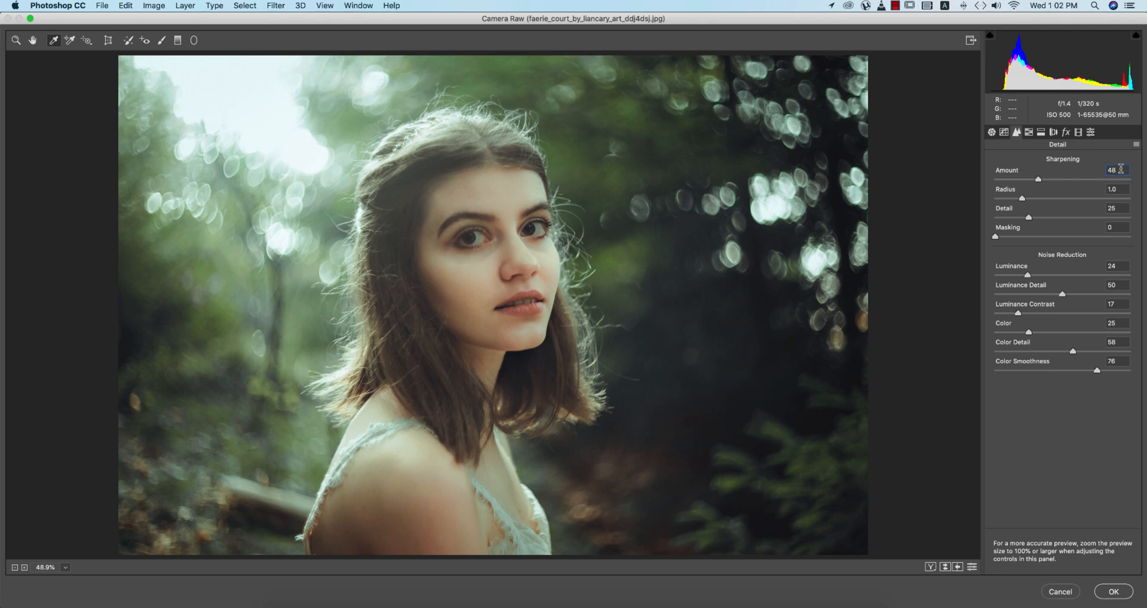
{"action": "left_click", "coordinate": [1112, 265]}
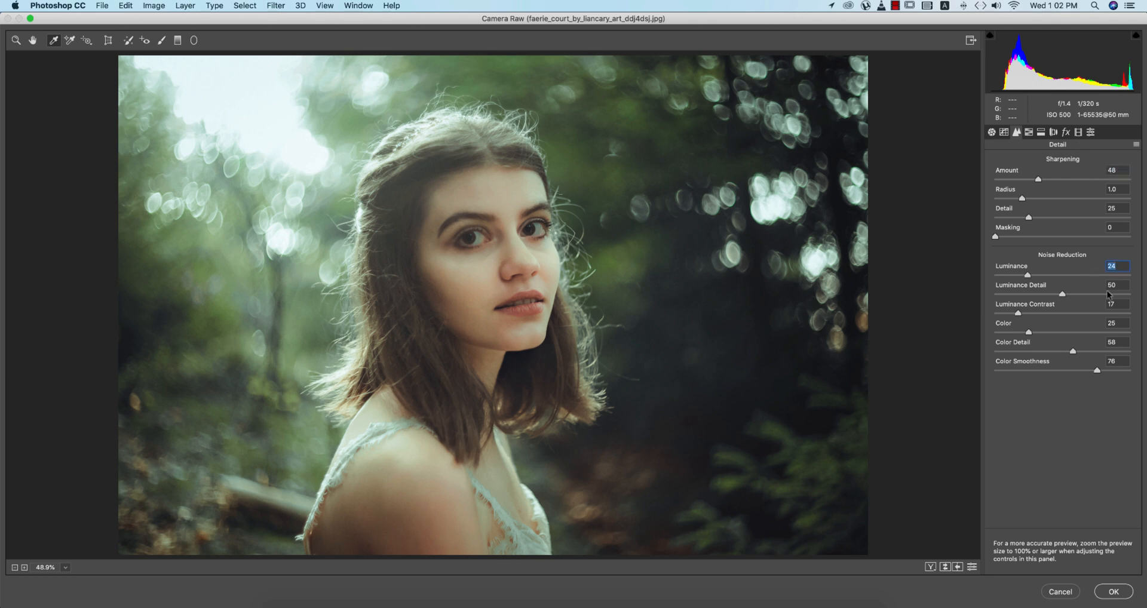
{"action": "left_click", "coordinate": [1111, 285]}
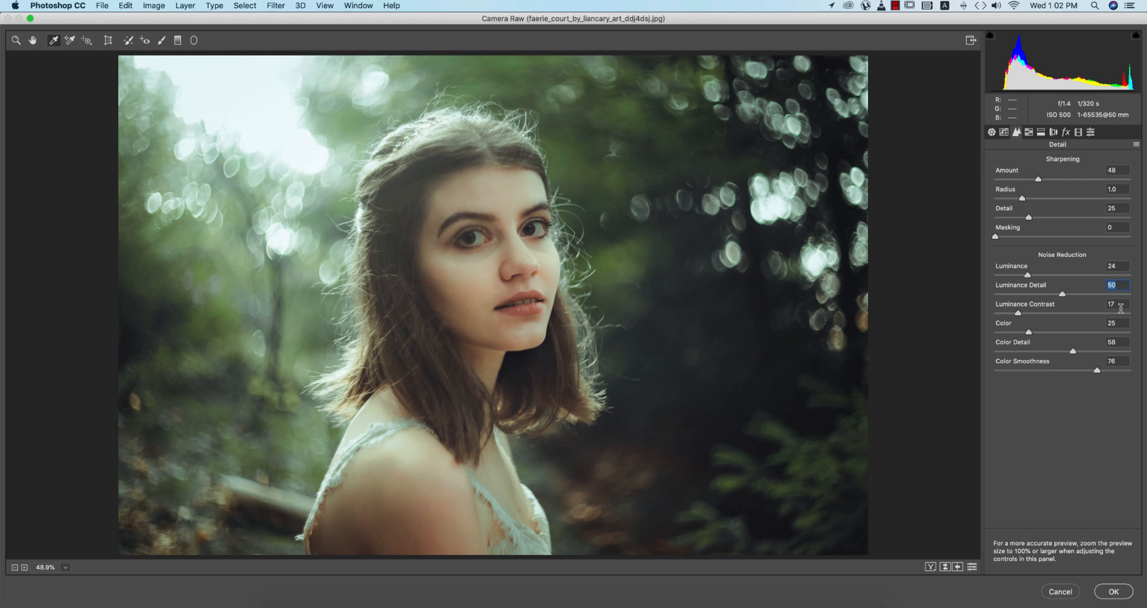
{"action": "left_click", "coordinate": [1111, 305]}
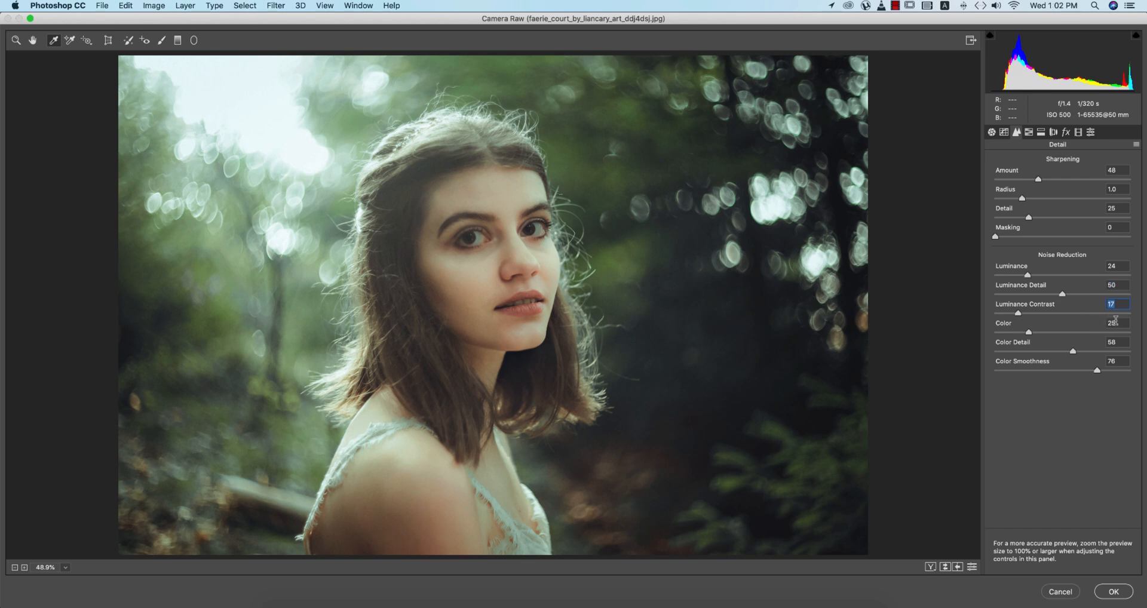
{"action": "left_click", "coordinate": [1111, 322]}
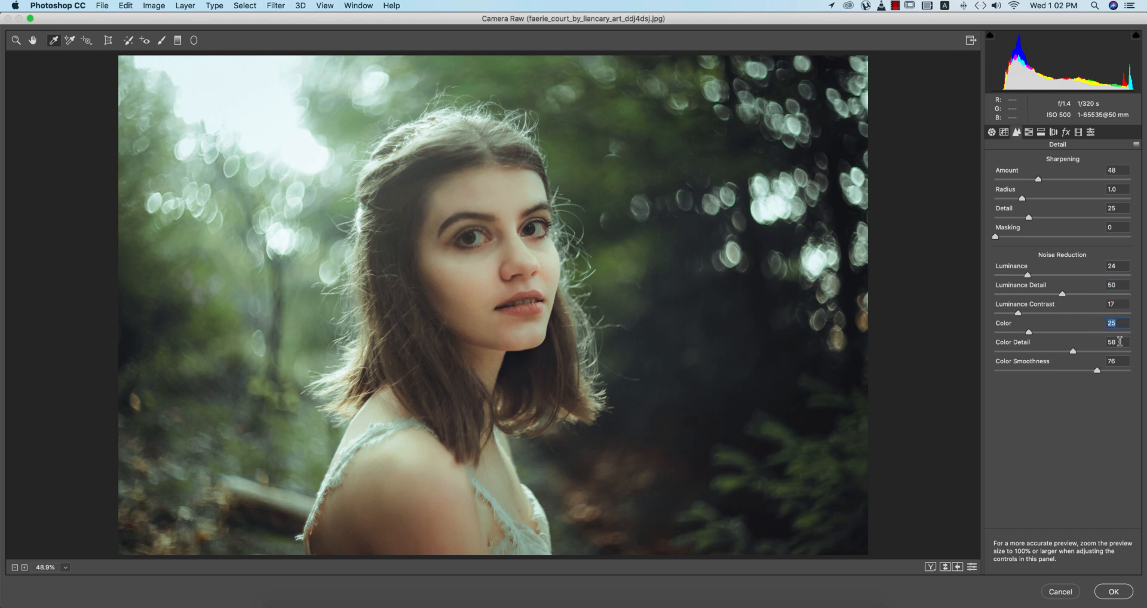
{"action": "left_click", "coordinate": [1111, 361]}
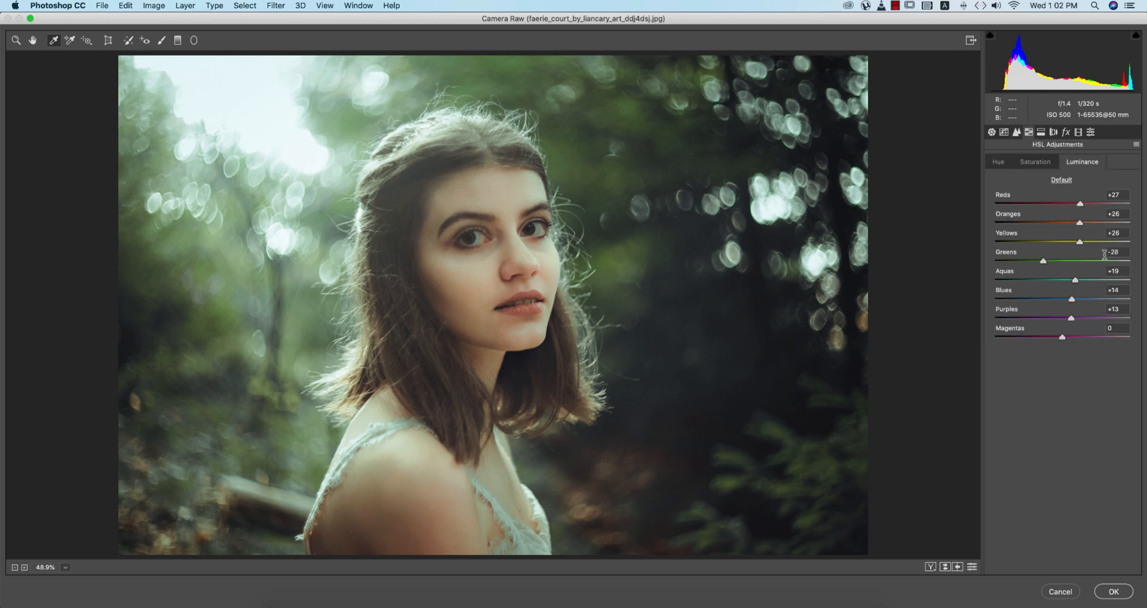
Check the Greens values across Hue, Saturation and Luminance sub-tabs (-23, +33, -28).
{"action": "left_click", "coordinate": [996, 161]}
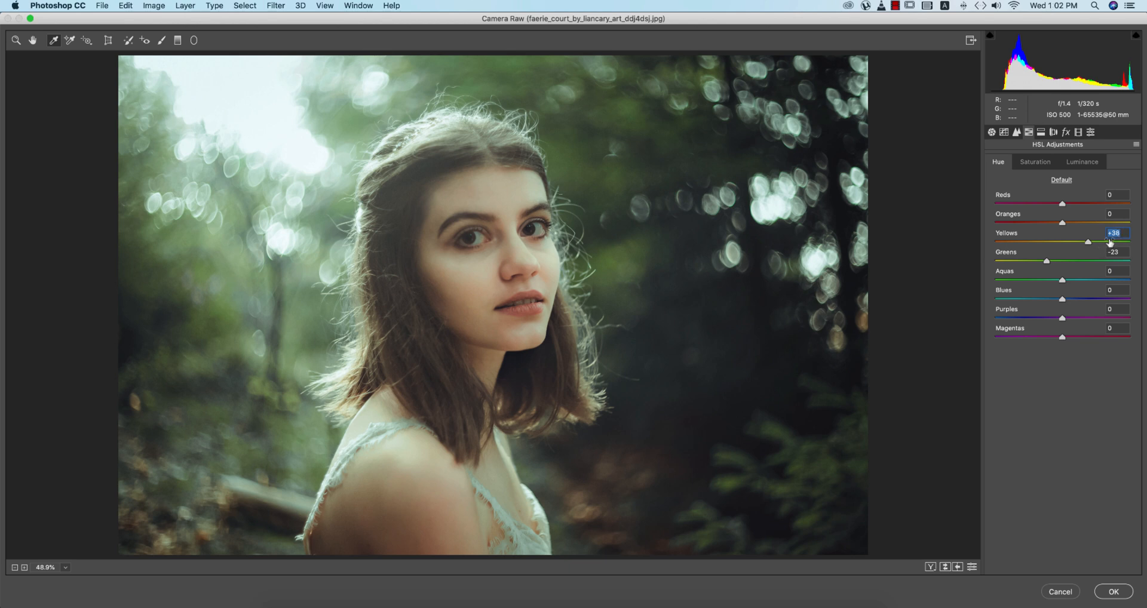
{"action": "mouse_move", "coordinate": [227, 259]}
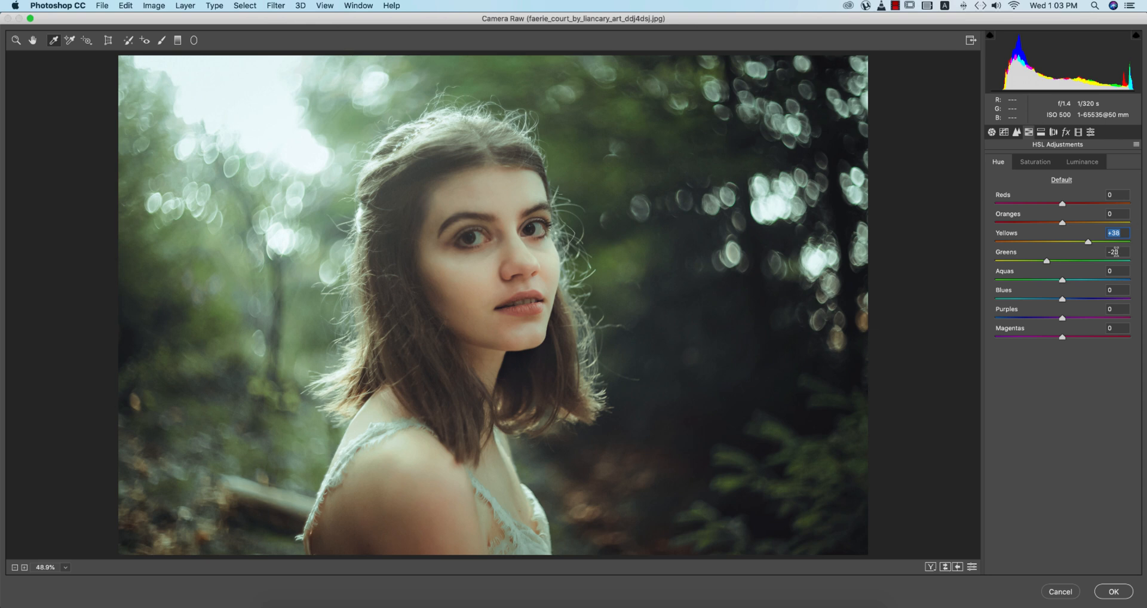
{"action": "left_click", "coordinate": [1035, 161]}
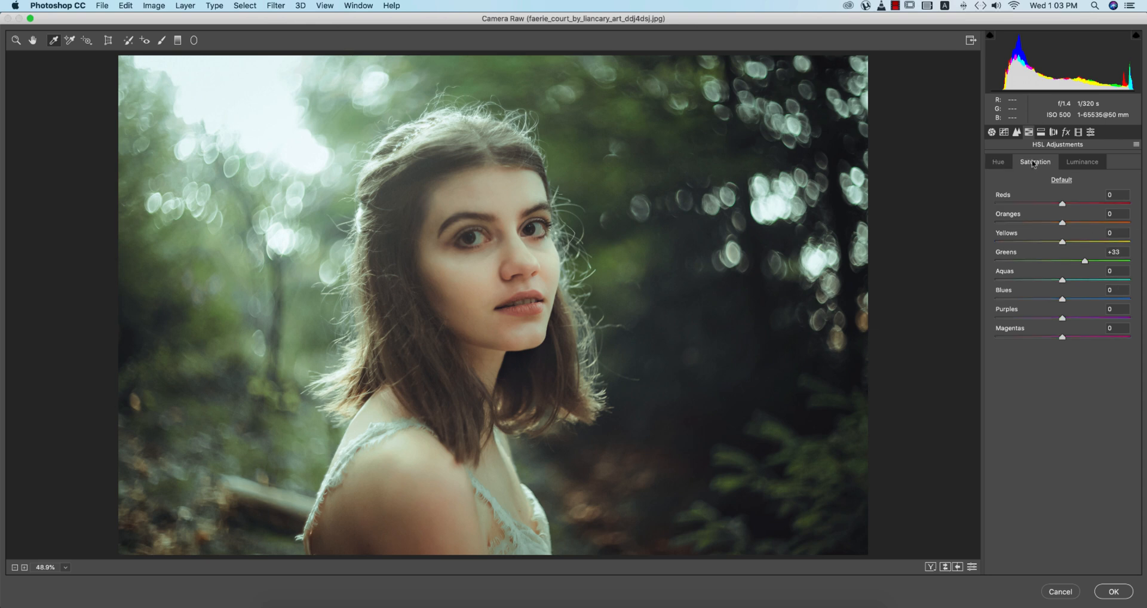
{"action": "double_click", "coordinate": [1115, 252]}
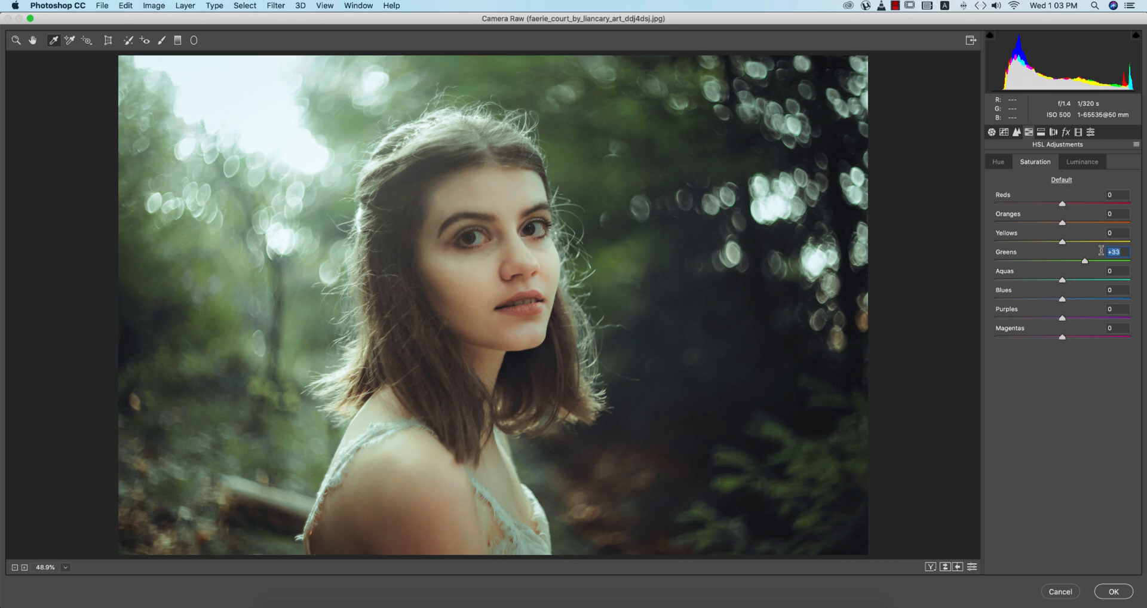
{"action": "left_click", "coordinate": [1083, 162]}
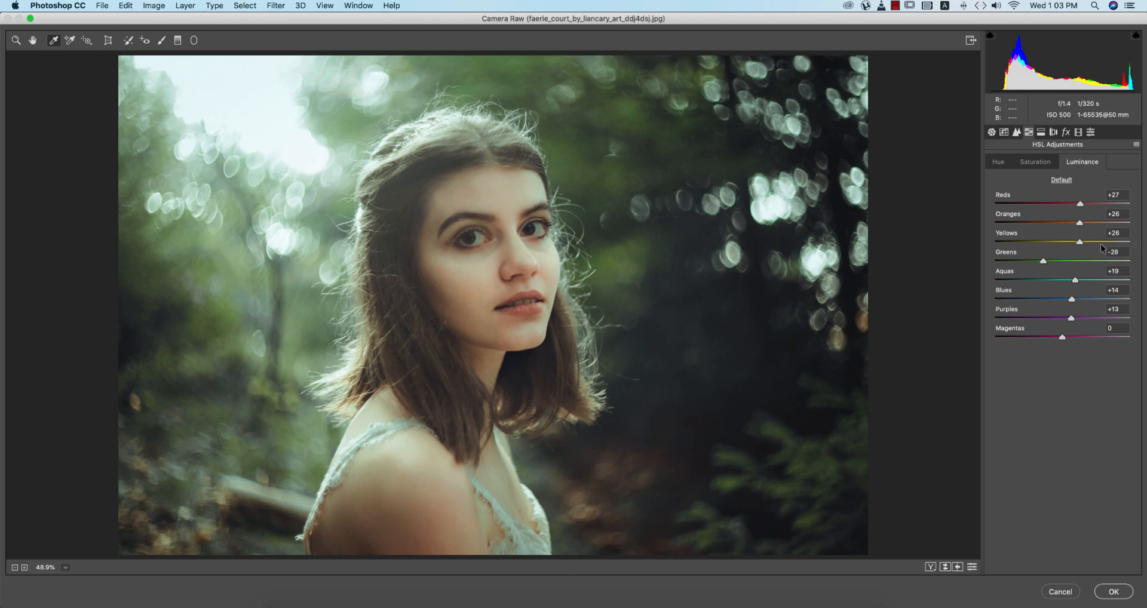
{"action": "double_click", "coordinate": [1115, 252]}
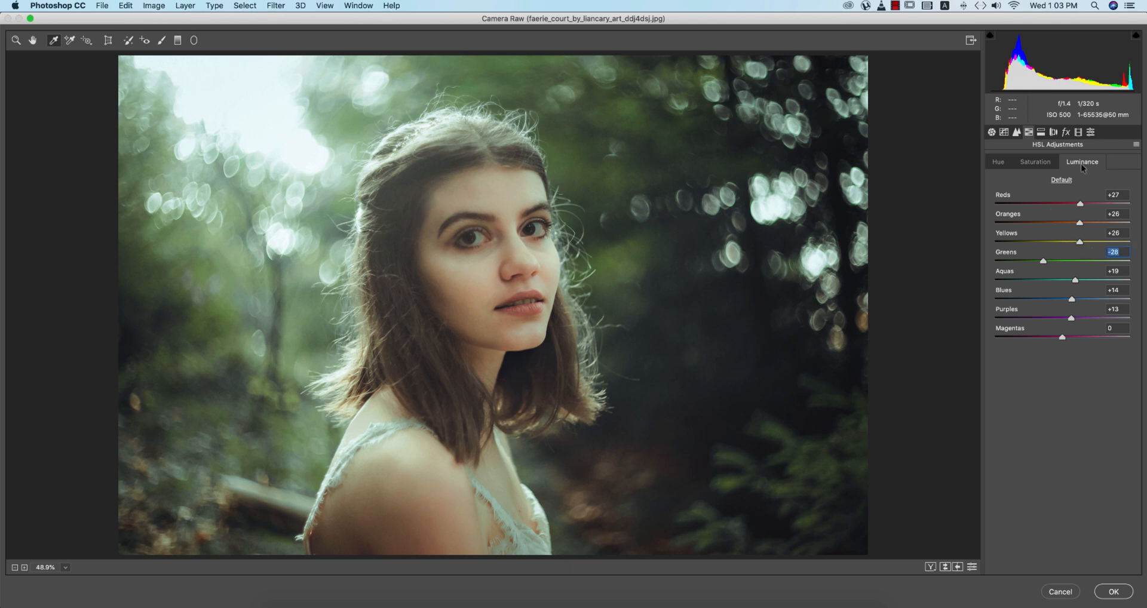
{"action": "left_click", "coordinate": [1027, 133]}
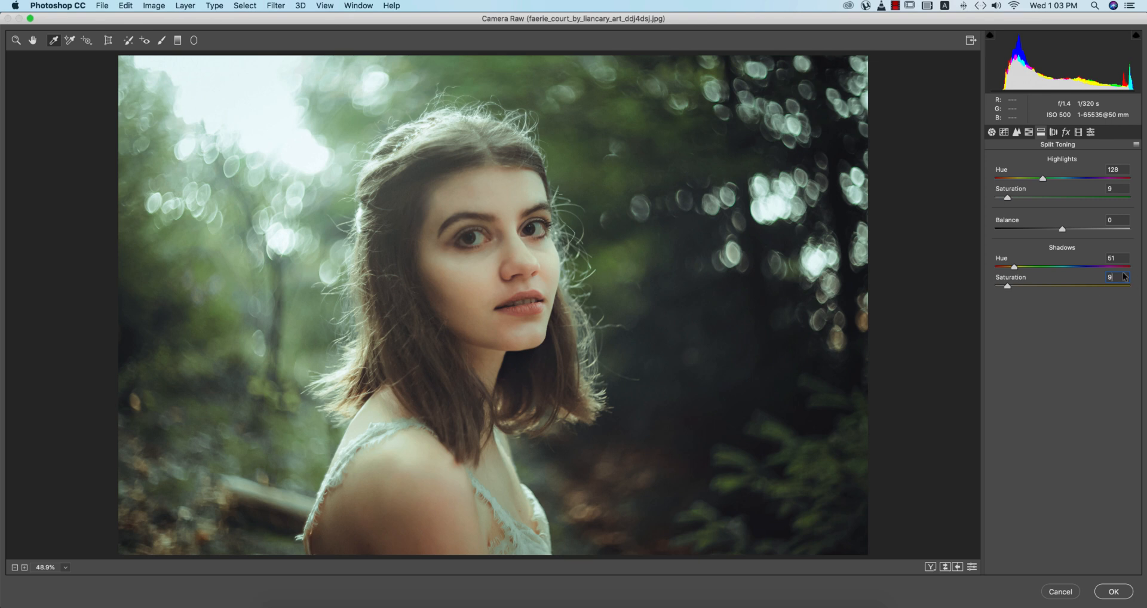
Review the Effects vignette and Calibration Red Primary, then apply the Camera Raw filter to Layer 1.
{"action": "left_click", "coordinate": [1065, 133]}
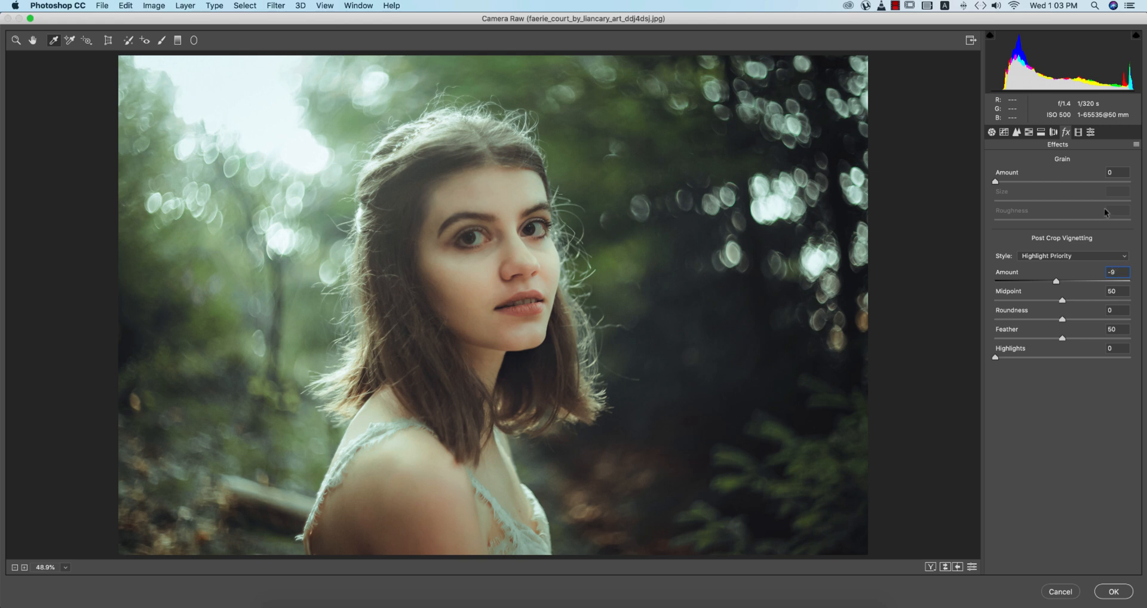
{"action": "left_click", "coordinate": [1091, 132]}
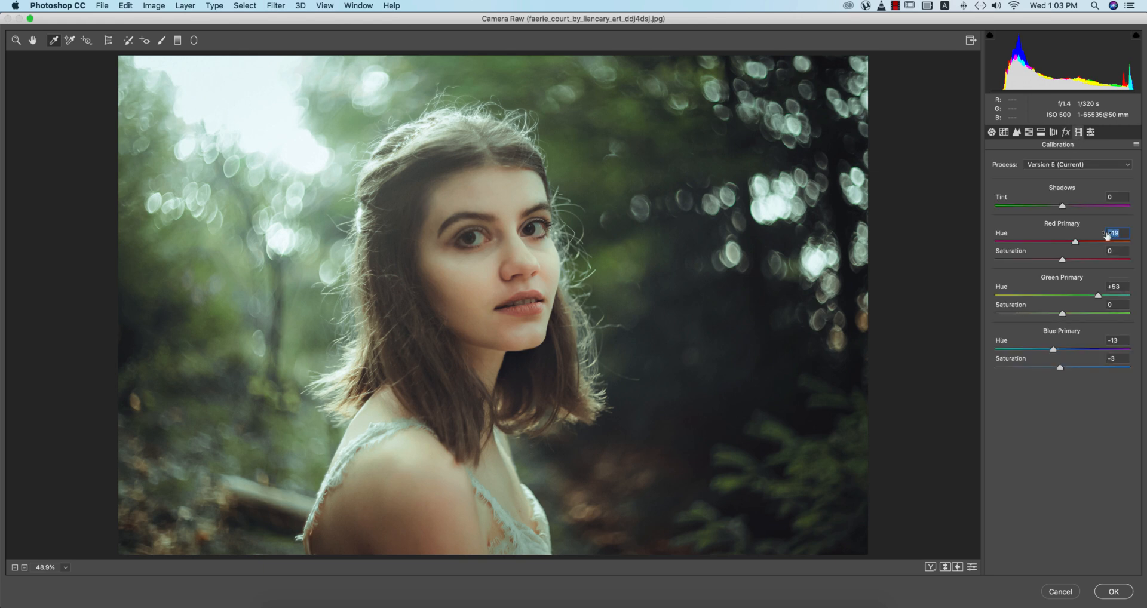
{"action": "left_click", "coordinate": [1115, 286]}
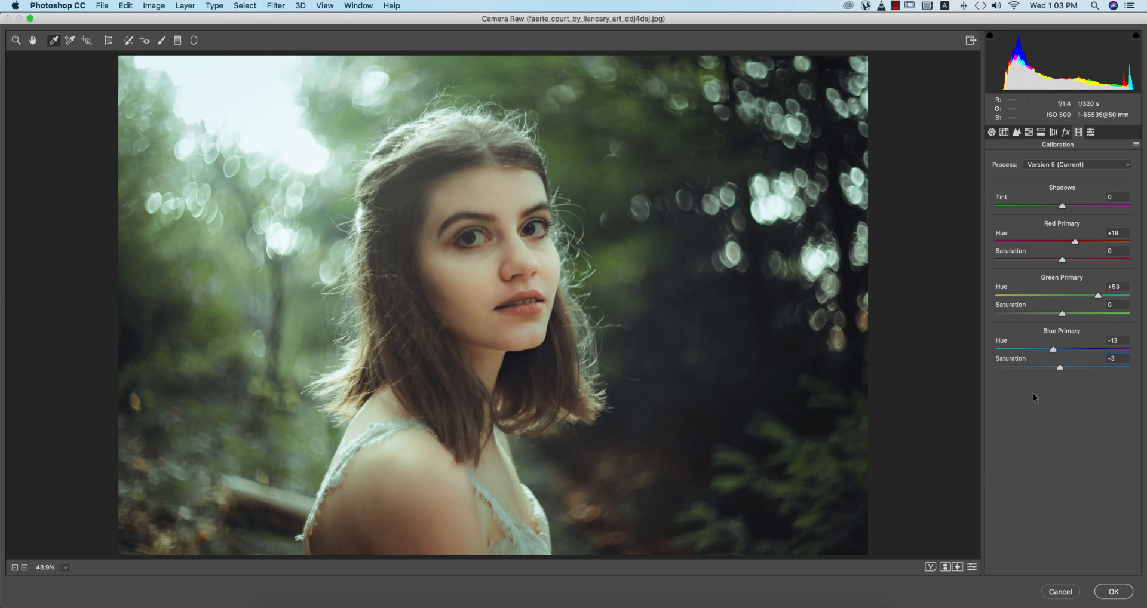
{"action": "left_click", "coordinate": [1112, 592]}
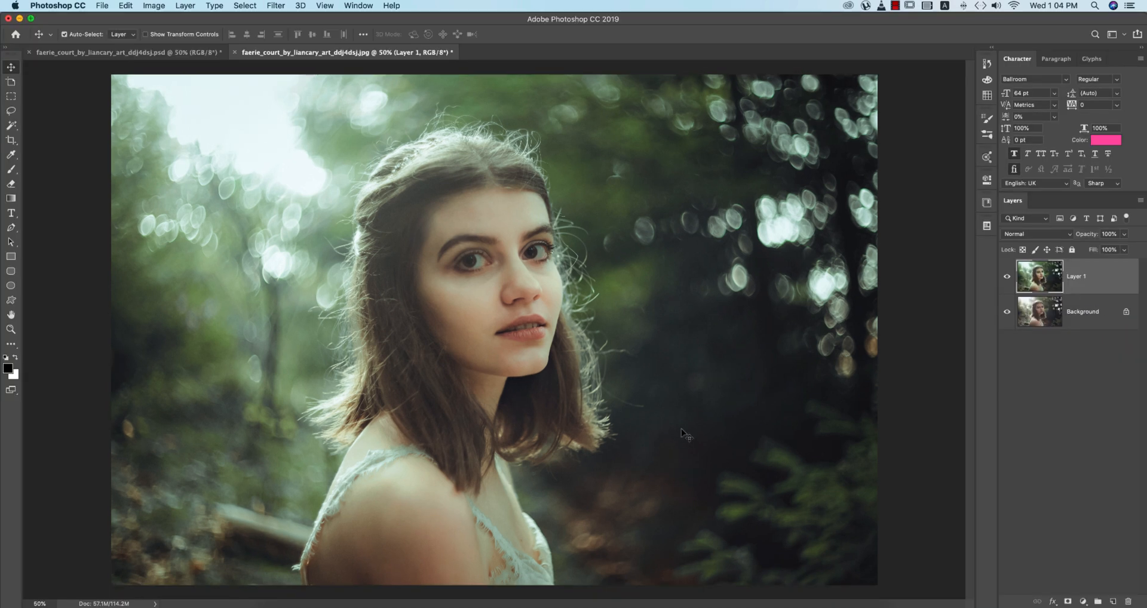
{"action": "mouse_move", "coordinate": [693, 443]}
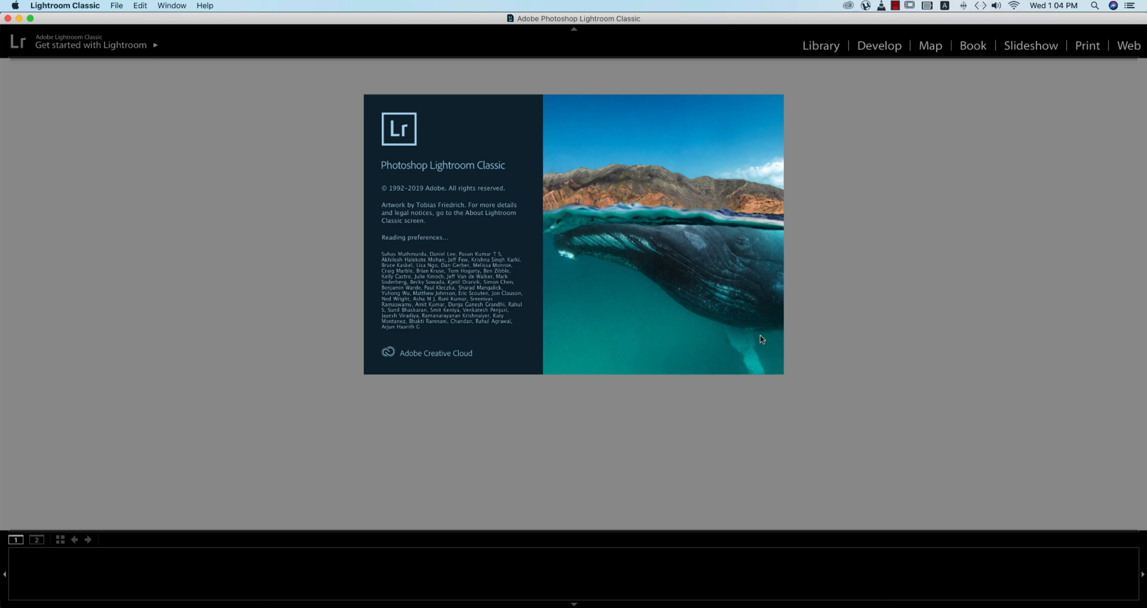
{"action": "mouse_move", "coordinate": [765, 383]}
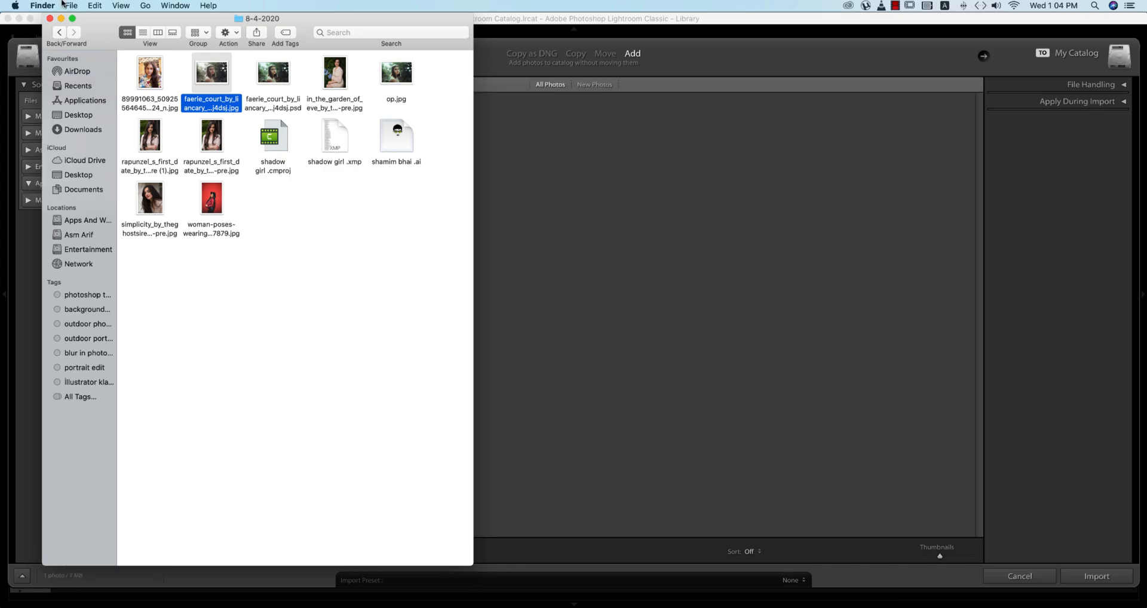
Confirm the Import dialog so the portrait is added to the catalog.
{"action": "left_click", "coordinate": [1095, 576]}
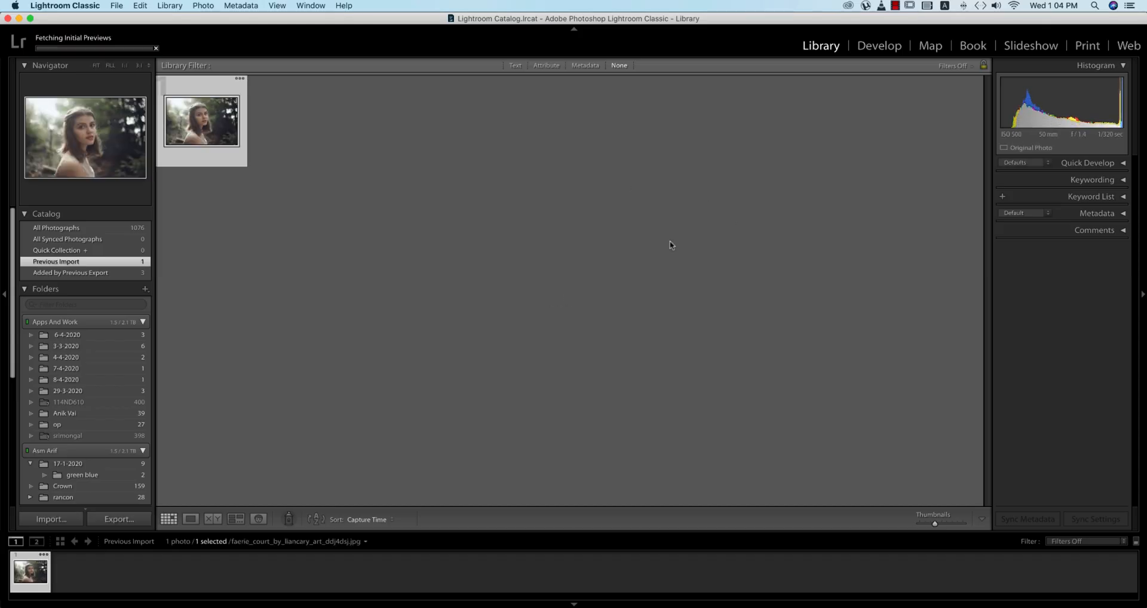
In Develop, import the shadow girl .xmp preset from the 8-4-2020 folder.
{"action": "left_click", "coordinate": [878, 46]}
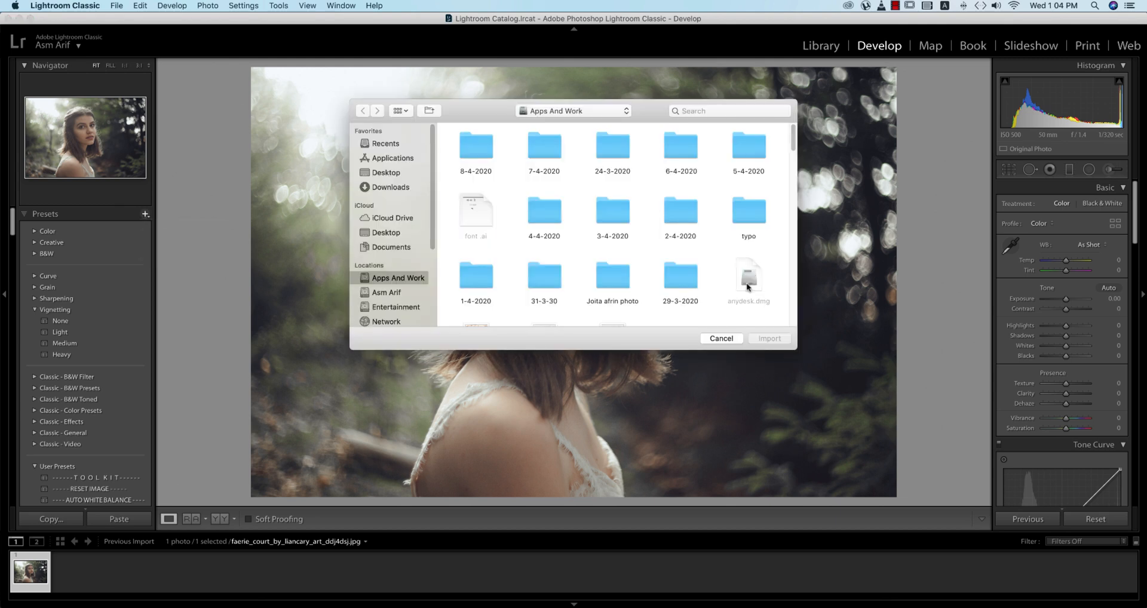
{"action": "left_click", "coordinate": [475, 144]}
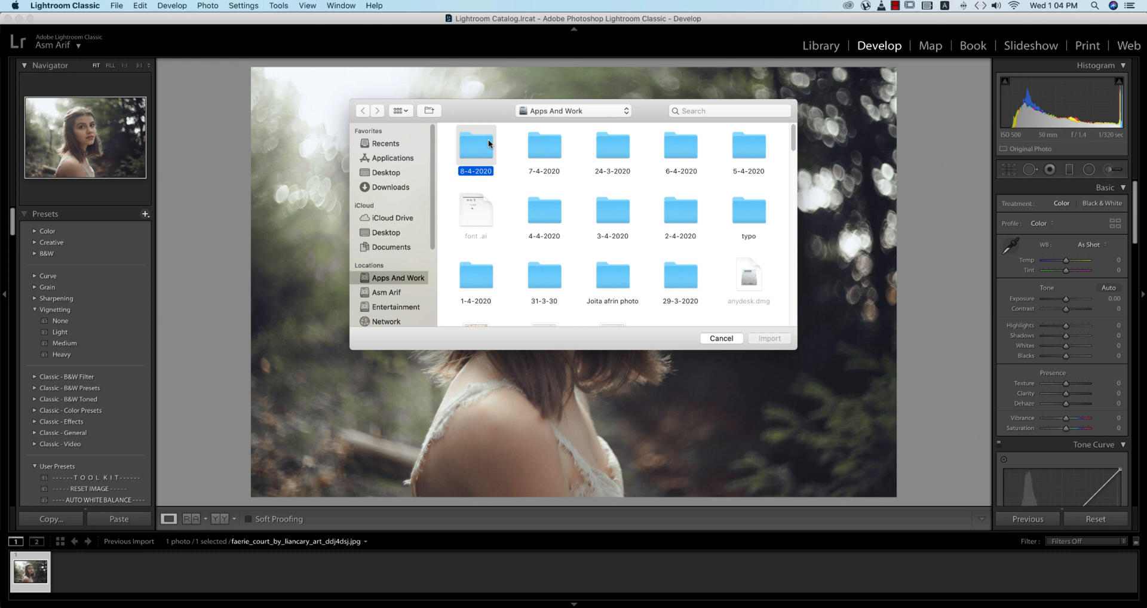
{"action": "double_click", "coordinate": [476, 145]}
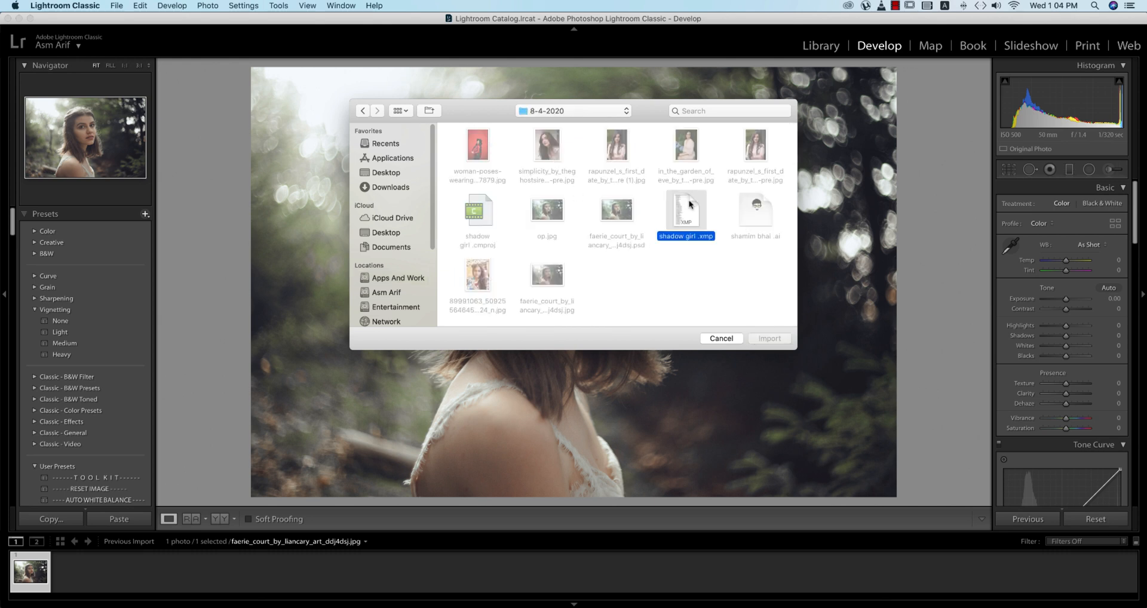
{"action": "left_click", "coordinate": [768, 338]}
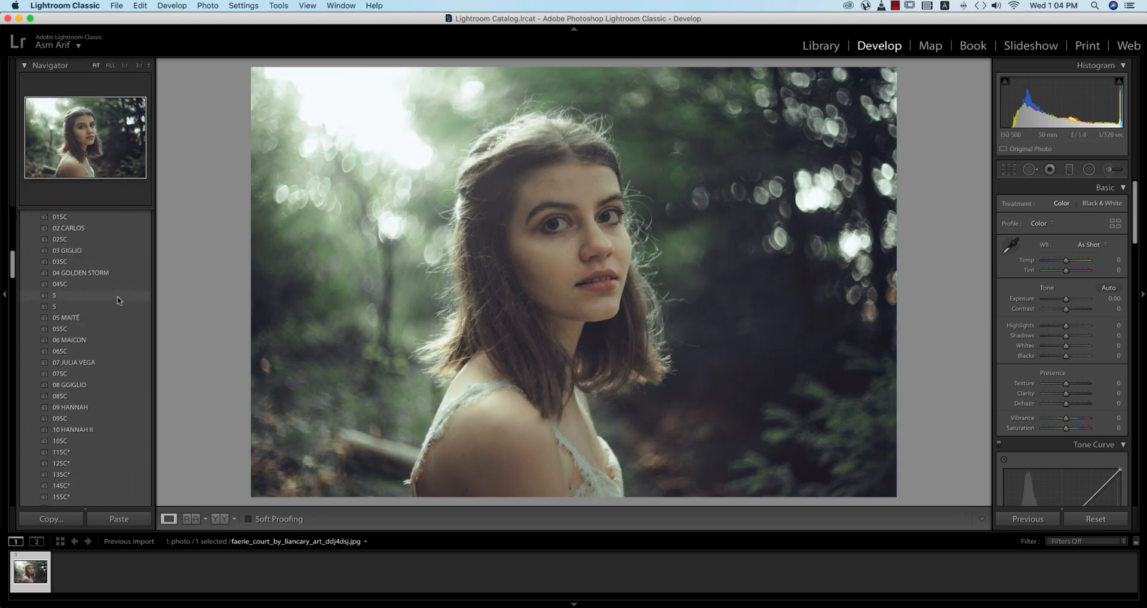
Apply the shadow girl preset to the portrait.
{"action": "scroll", "scroll_direction": "down", "scroll_amount": 3}
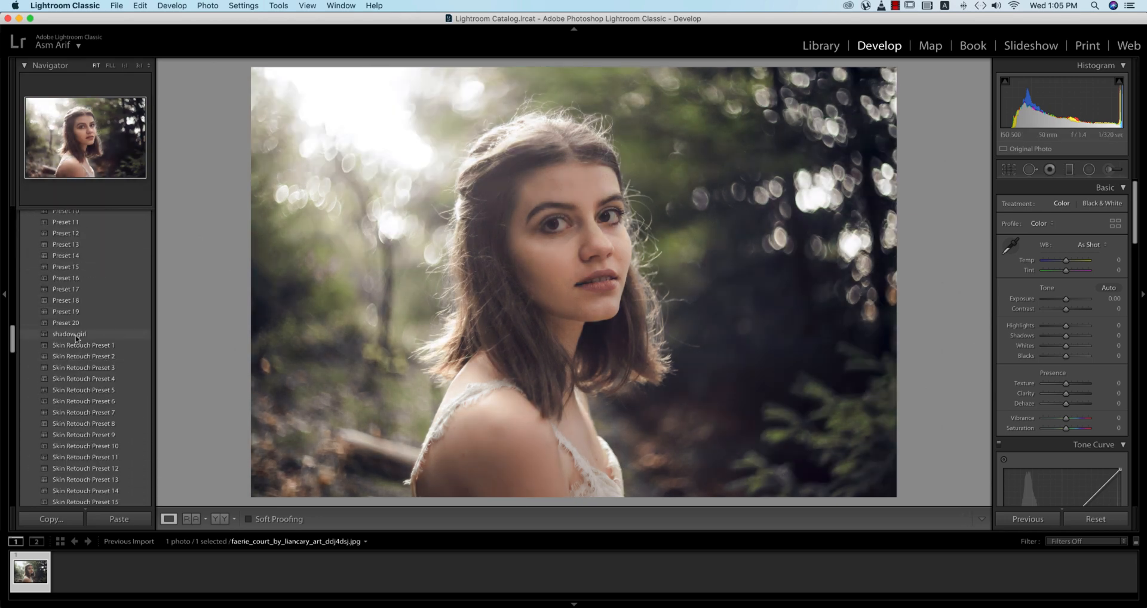
{"action": "left_click", "coordinate": [69, 335]}
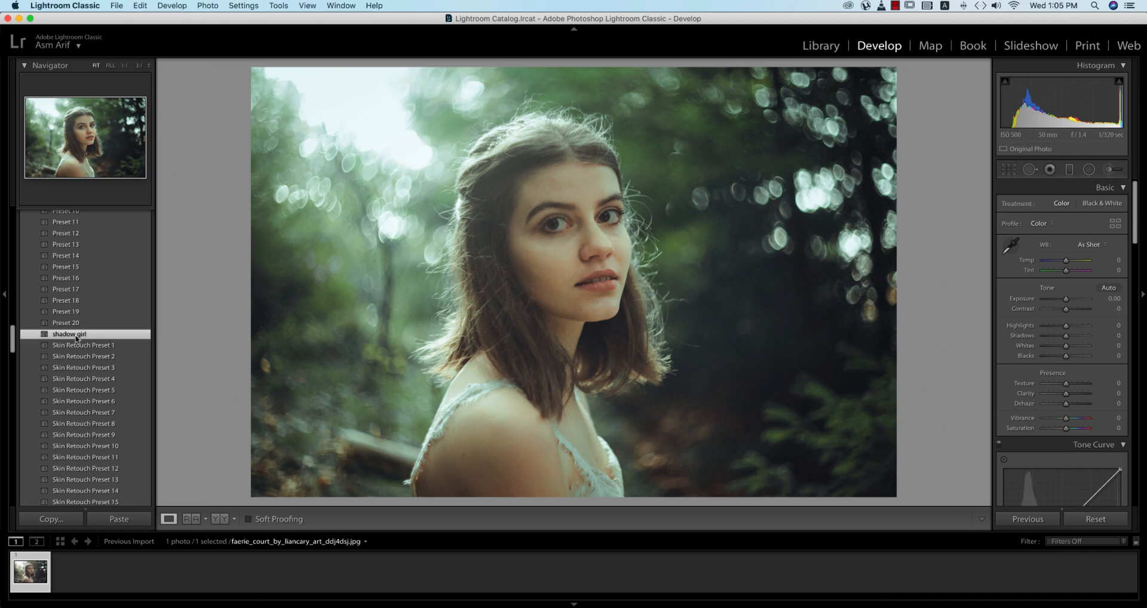
{"action": "left_click", "coordinate": [69, 333]}
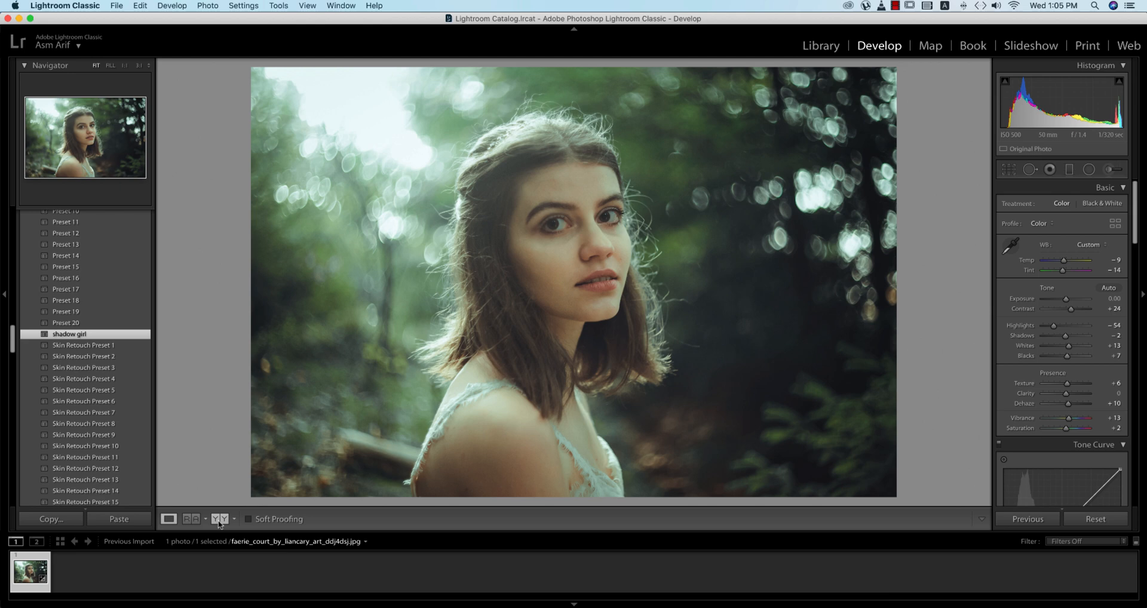
Switch the Before/After view between side-by-side and stacked layouts, settling on side by side.
{"action": "left_click", "coordinate": [217, 520]}
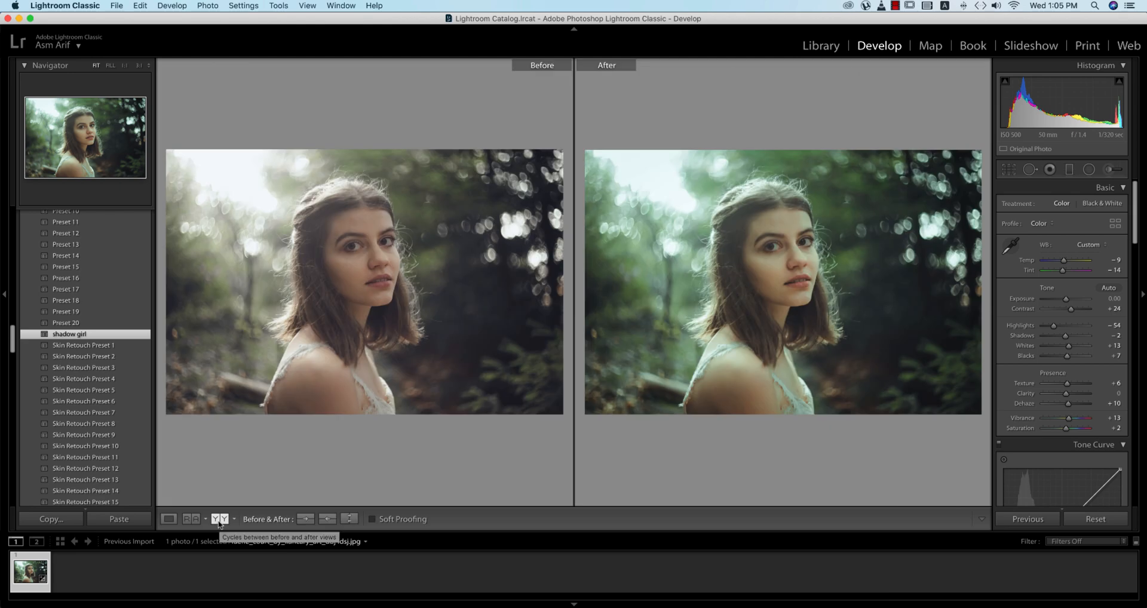
{"action": "left_click", "coordinate": [220, 519]}
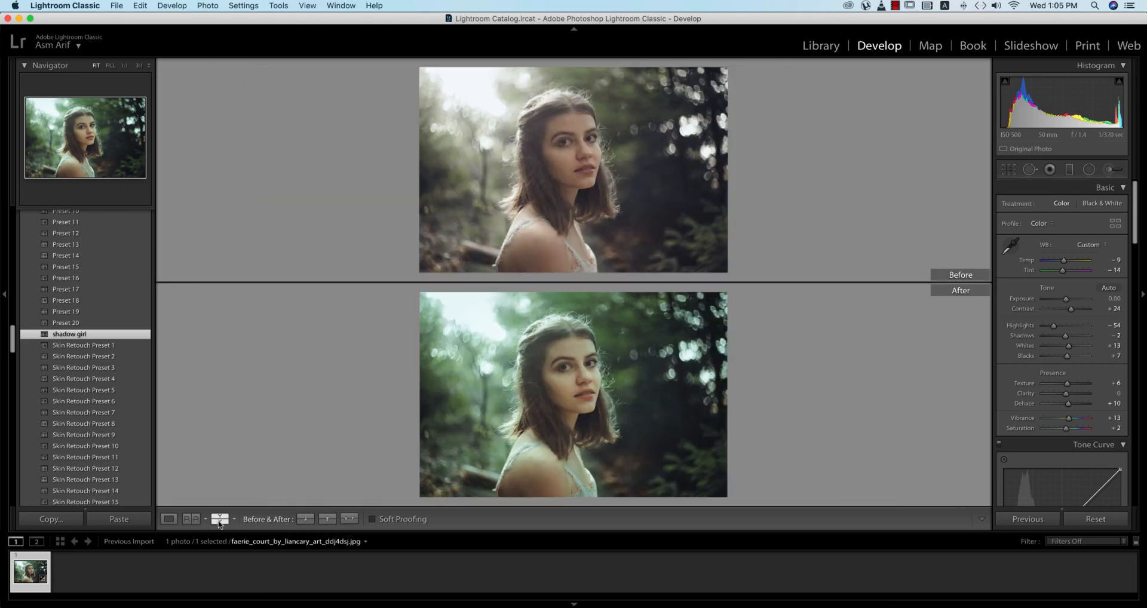
{"action": "left_click", "coordinate": [218, 519]}
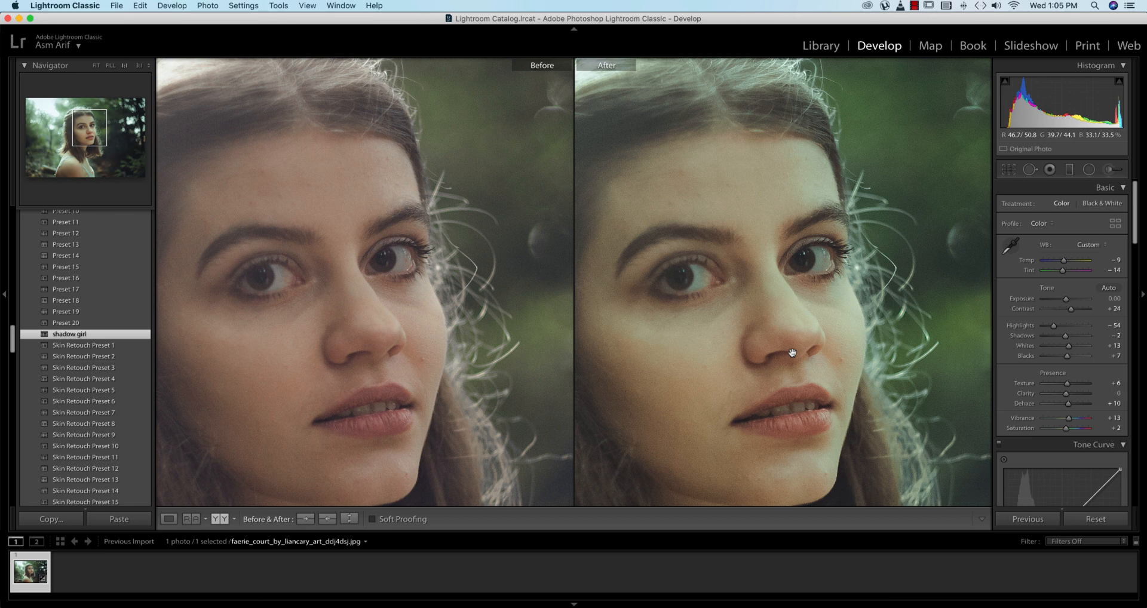
{"action": "mouse_move", "coordinate": [827, 287]}
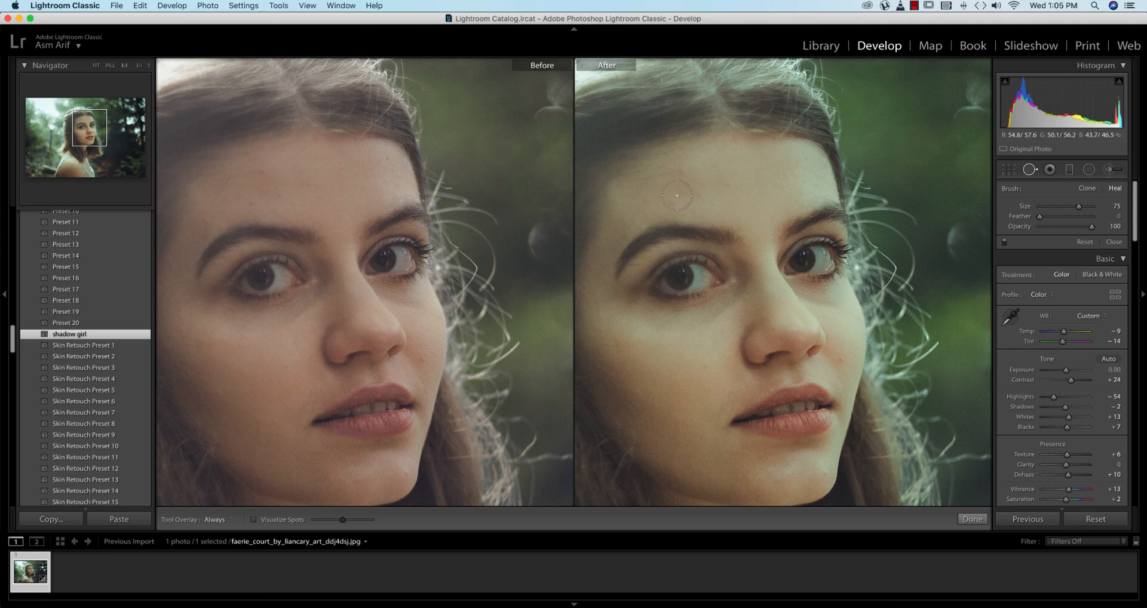
{"action": "mouse_move", "coordinate": [700, 199]}
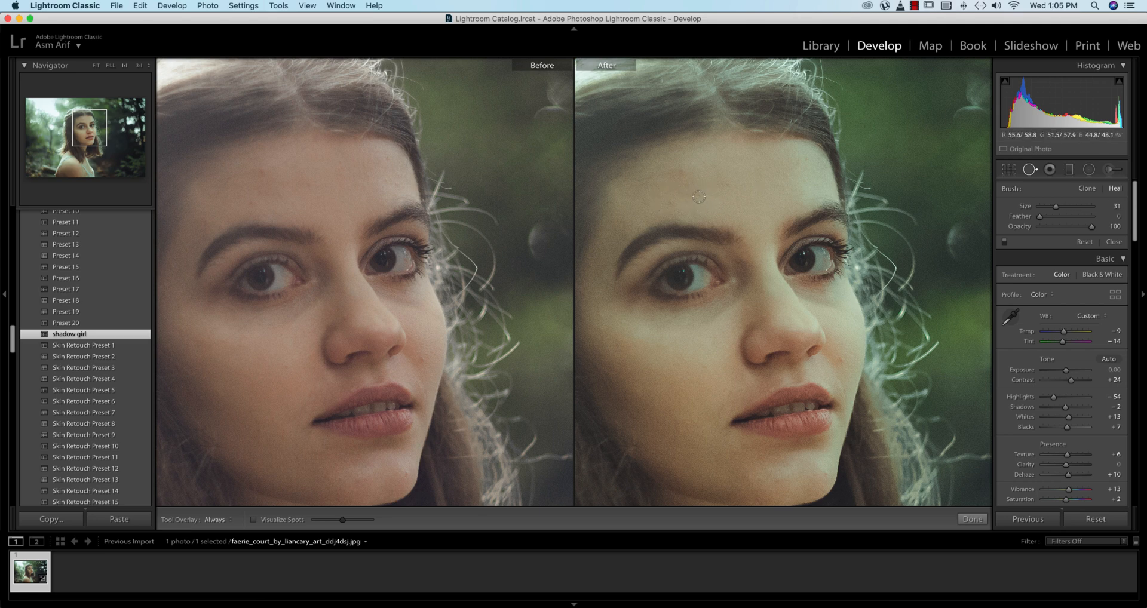
Heal the forehead, cheek and chin blemishes with Spot Removal in Heal mode and finish the retouch.
{"action": "left_click", "coordinate": [699, 196]}
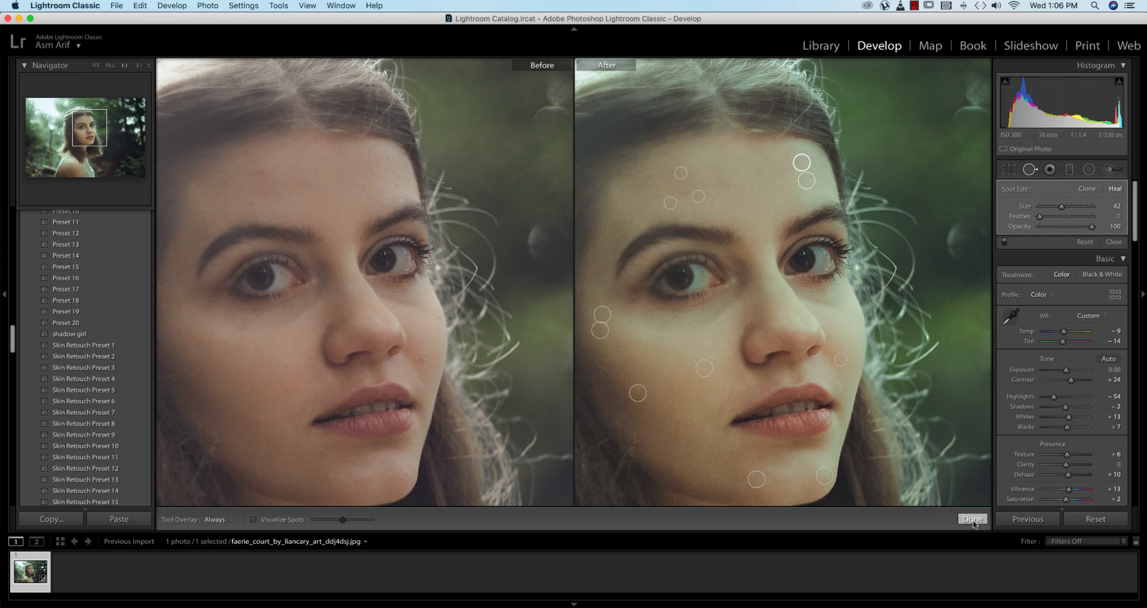
{"action": "left_click", "coordinate": [972, 518]}
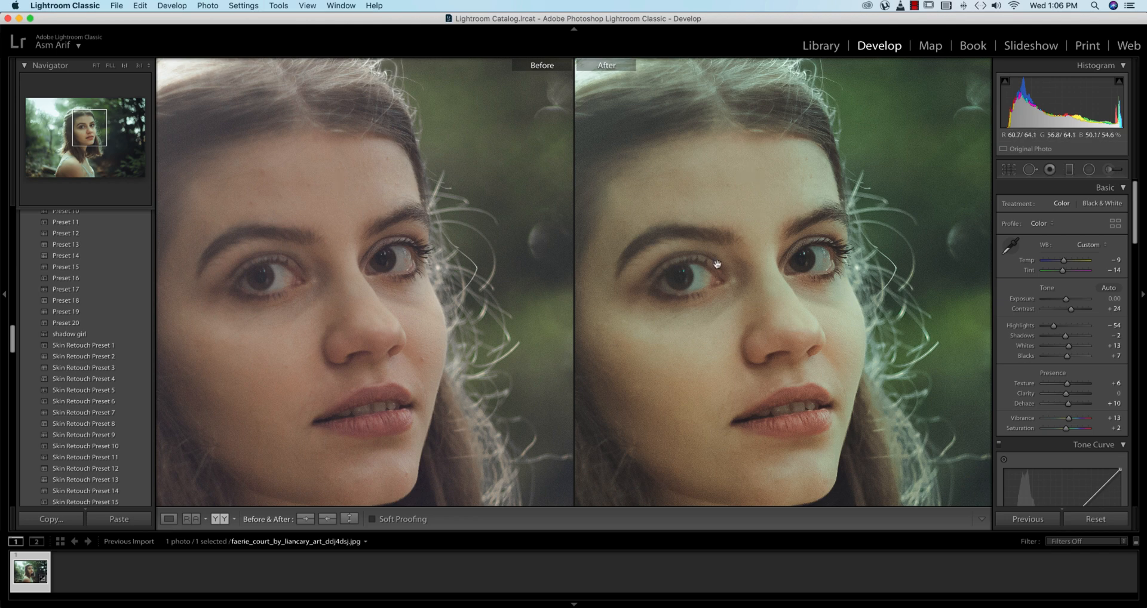
{"action": "left_click", "coordinate": [1029, 168]}
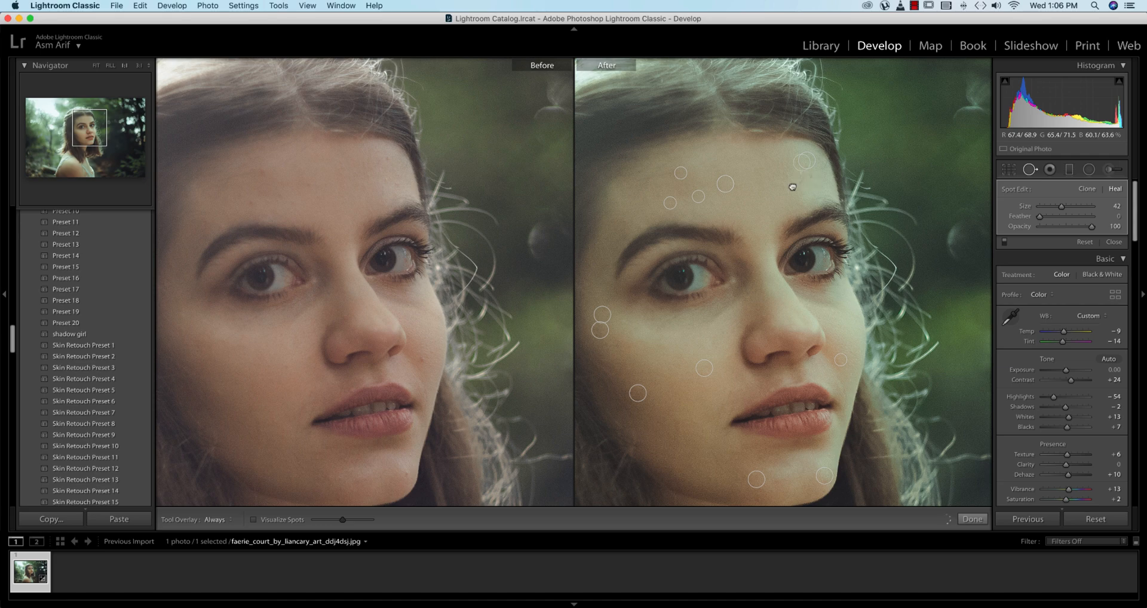
{"action": "left_click", "coordinate": [781, 190]}
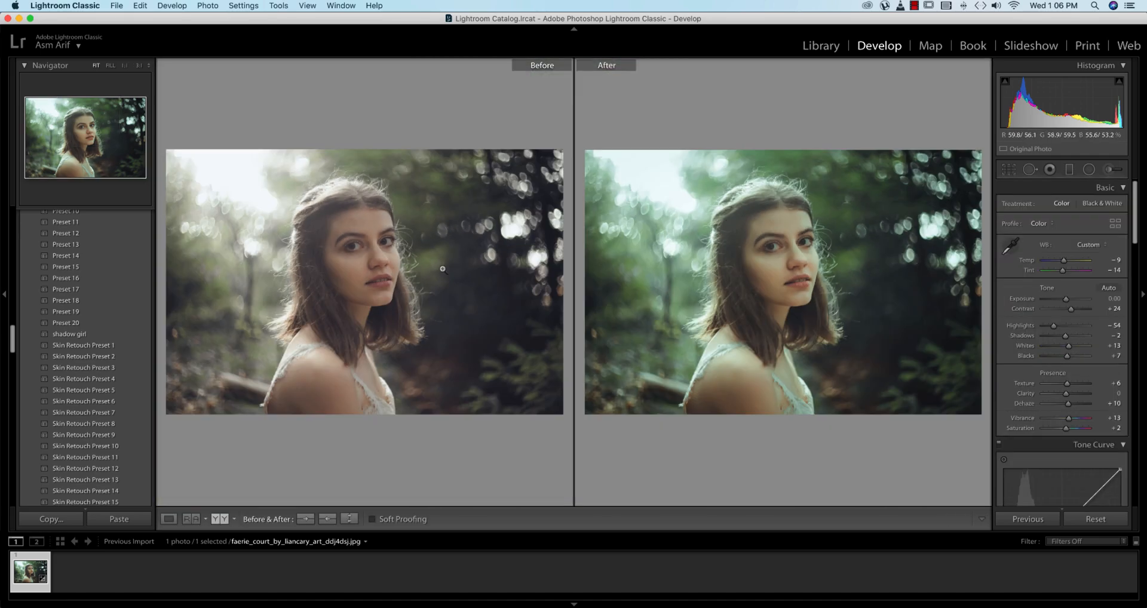
{"action": "mouse_move", "coordinate": [804, 160]}
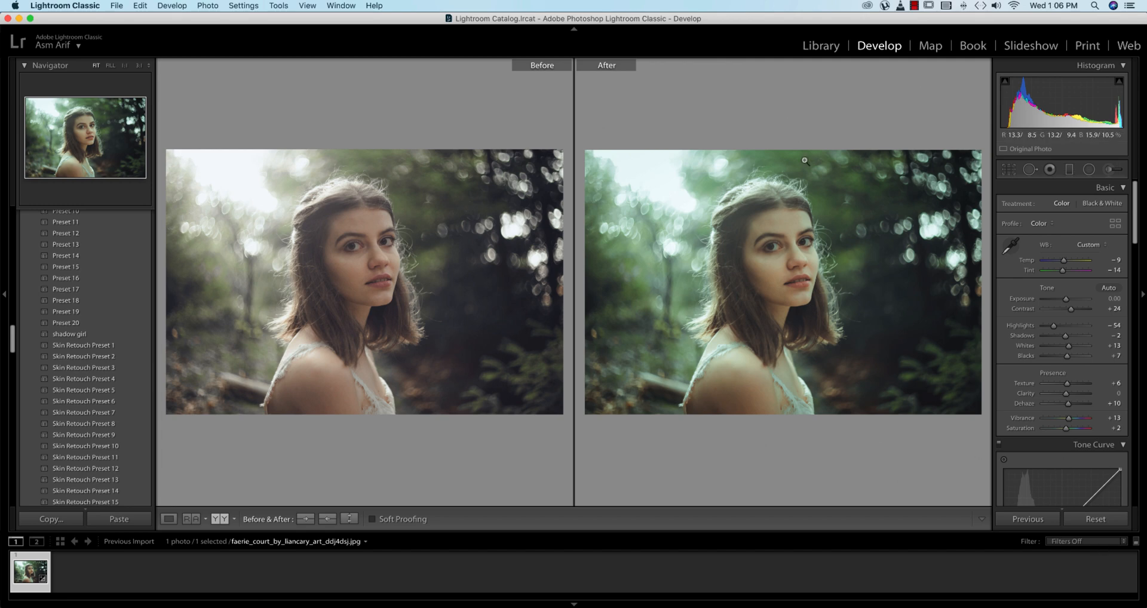
{"action": "left_click", "coordinate": [116, 6]}
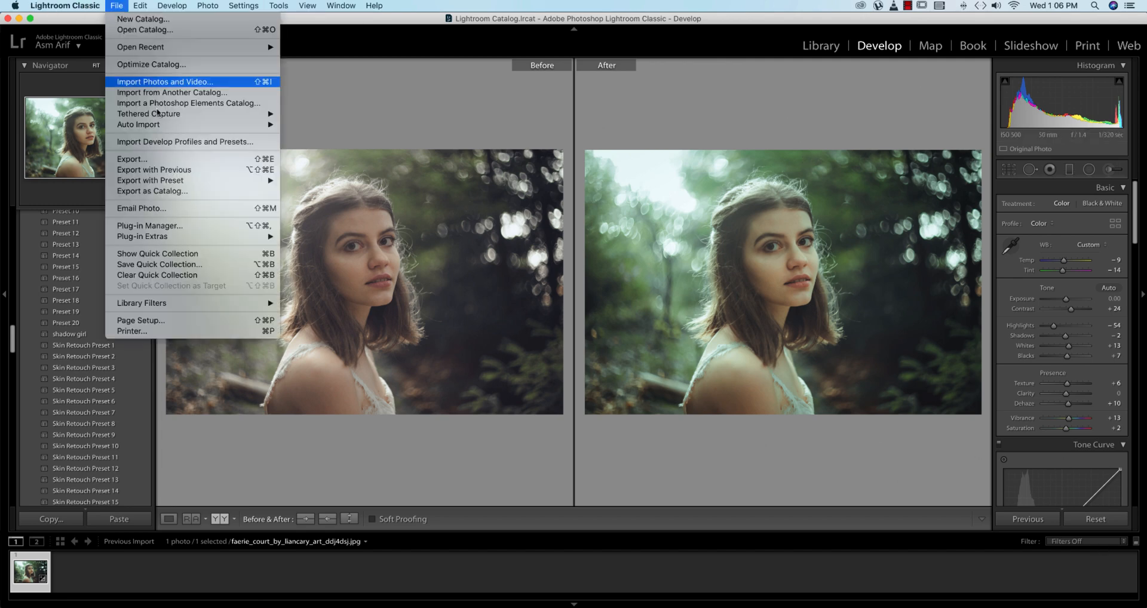
Set the Export destination to the 8-4-2020 folder.
{"action": "left_click", "coordinate": [131, 159]}
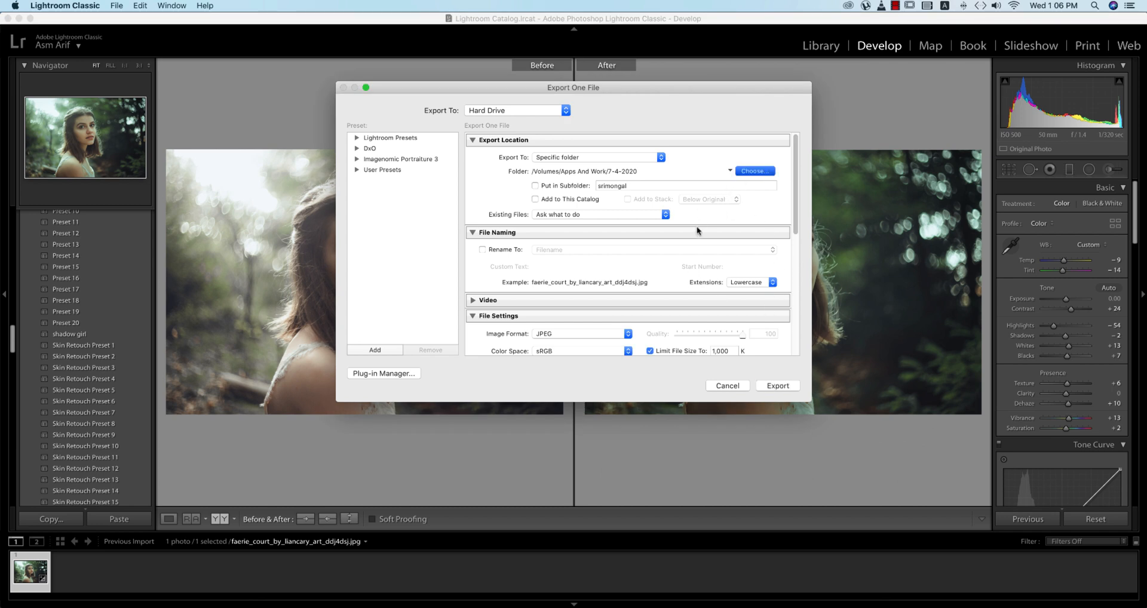
{"action": "left_click", "coordinate": [754, 170]}
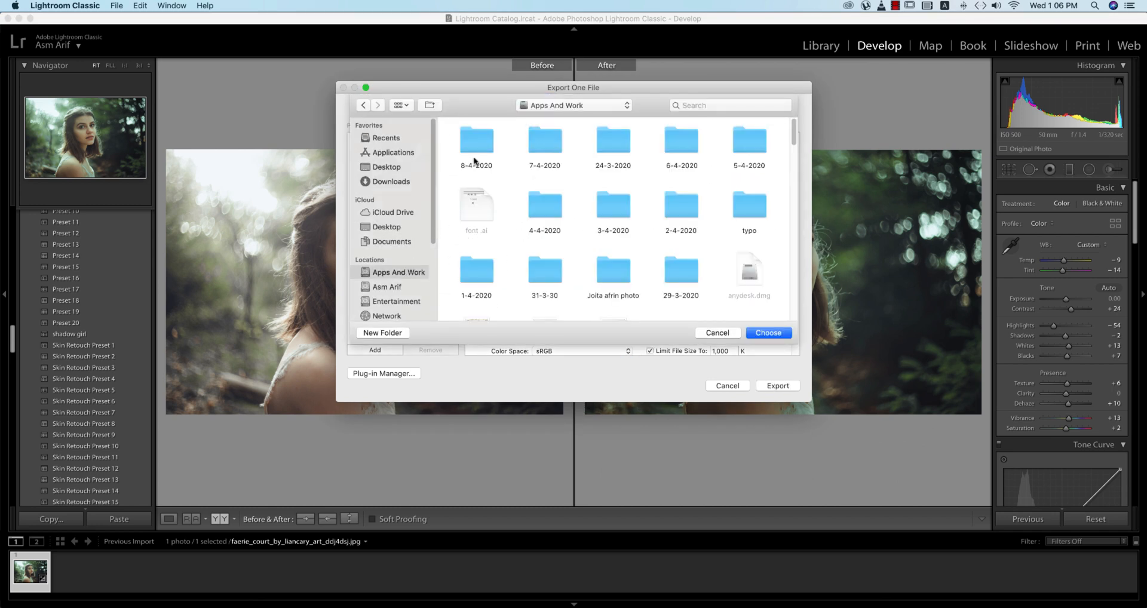
{"action": "left_click", "coordinate": [477, 139]}
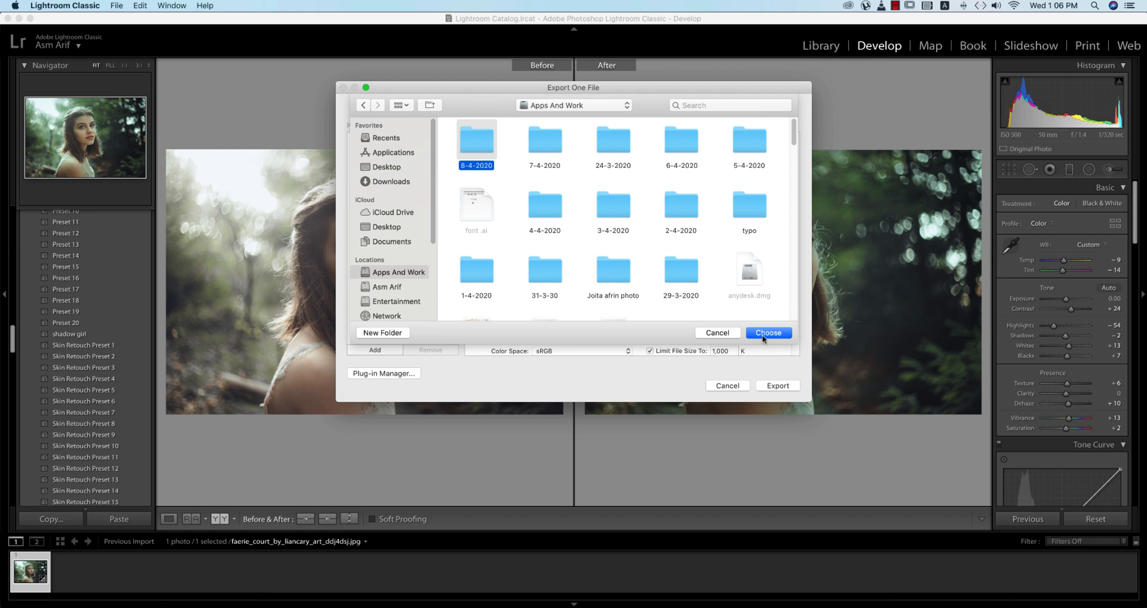
{"action": "left_click", "coordinate": [768, 333]}
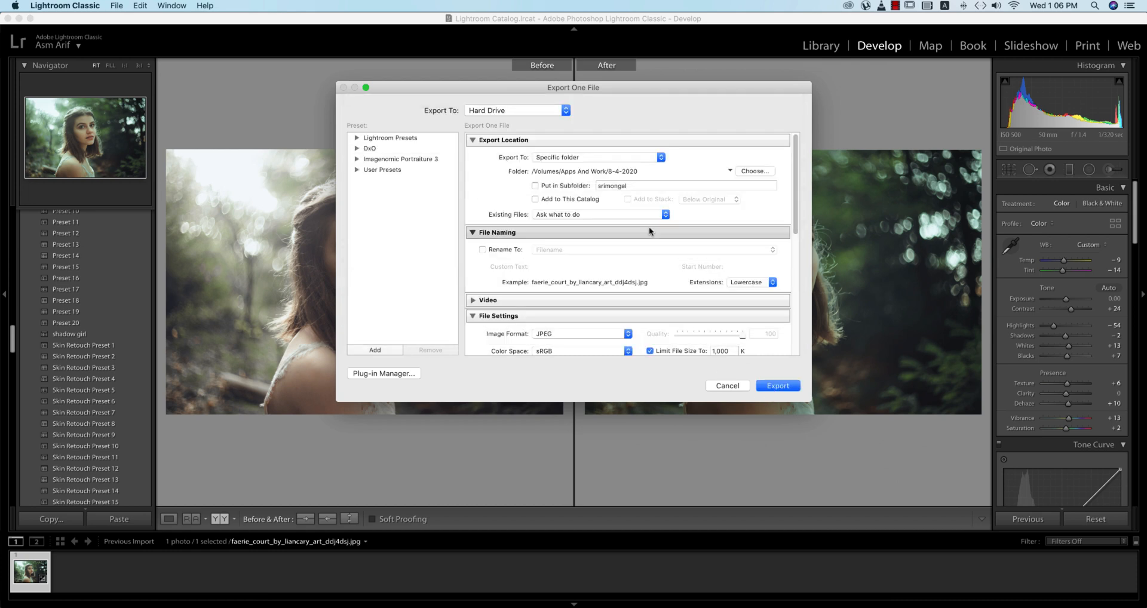
{"action": "mouse_move", "coordinate": [750, 194]}
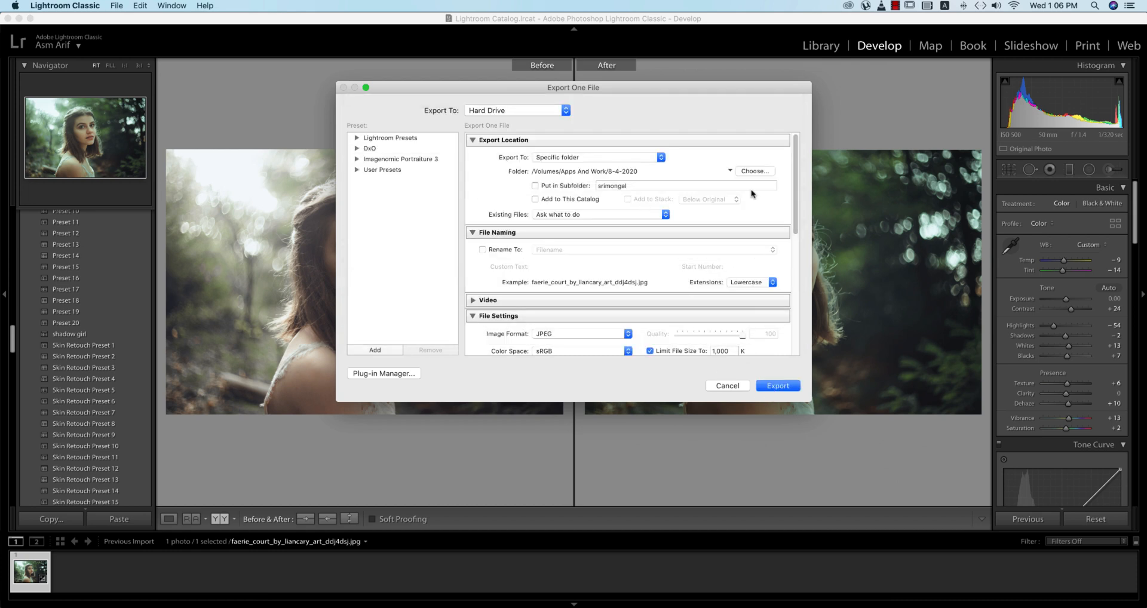
Export the retouched portrait as a JPEG.
{"action": "left_click", "coordinate": [755, 171]}
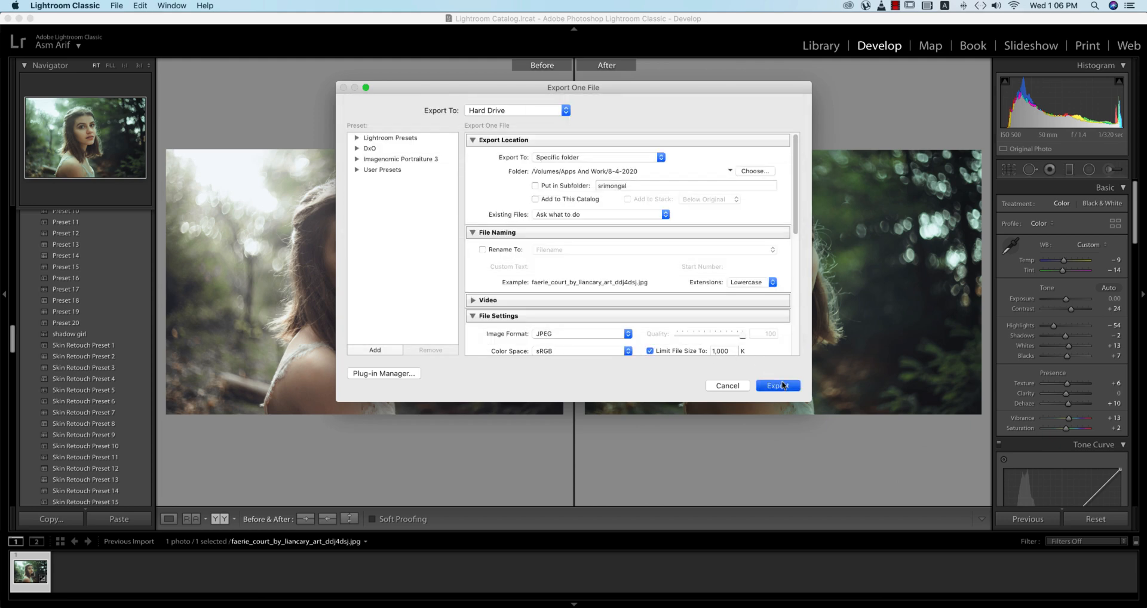
{"action": "left_click", "coordinate": [777, 386]}
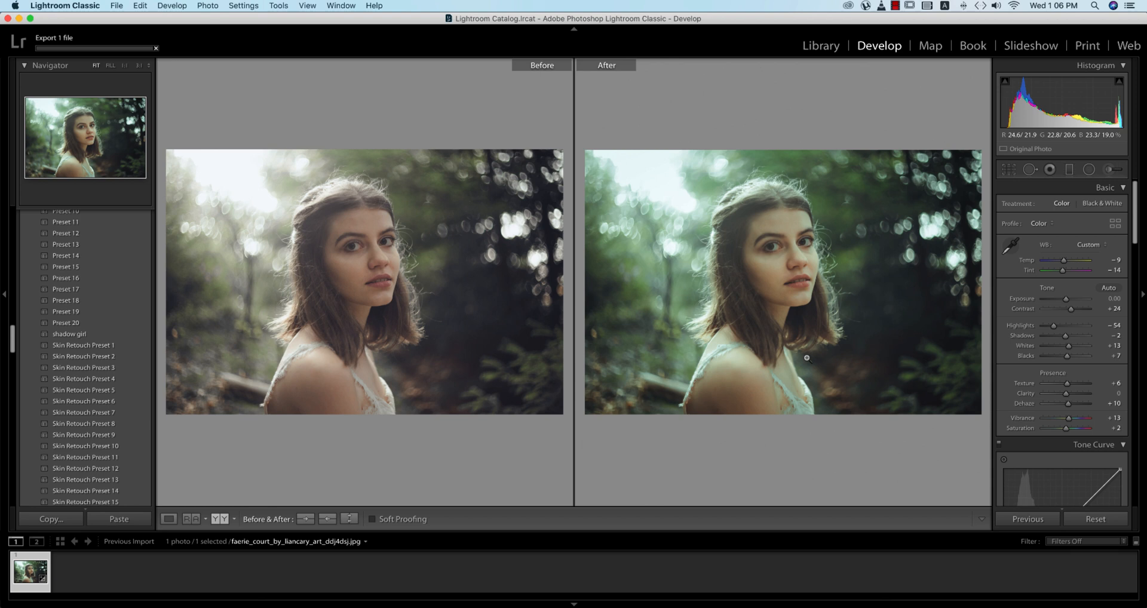
{"action": "mouse_move", "coordinate": [804, 358]}
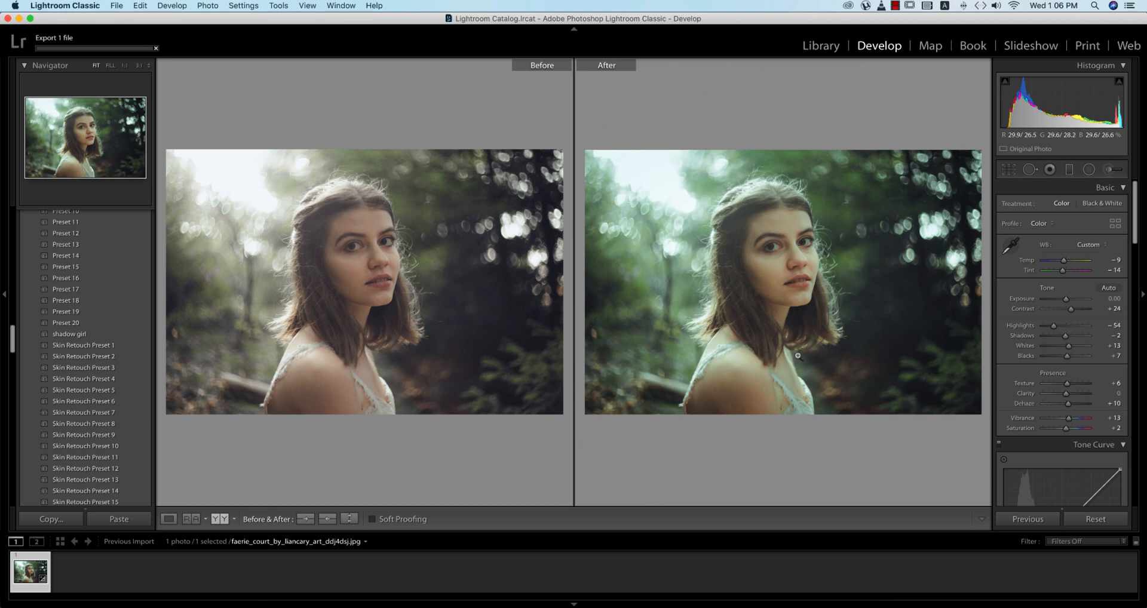